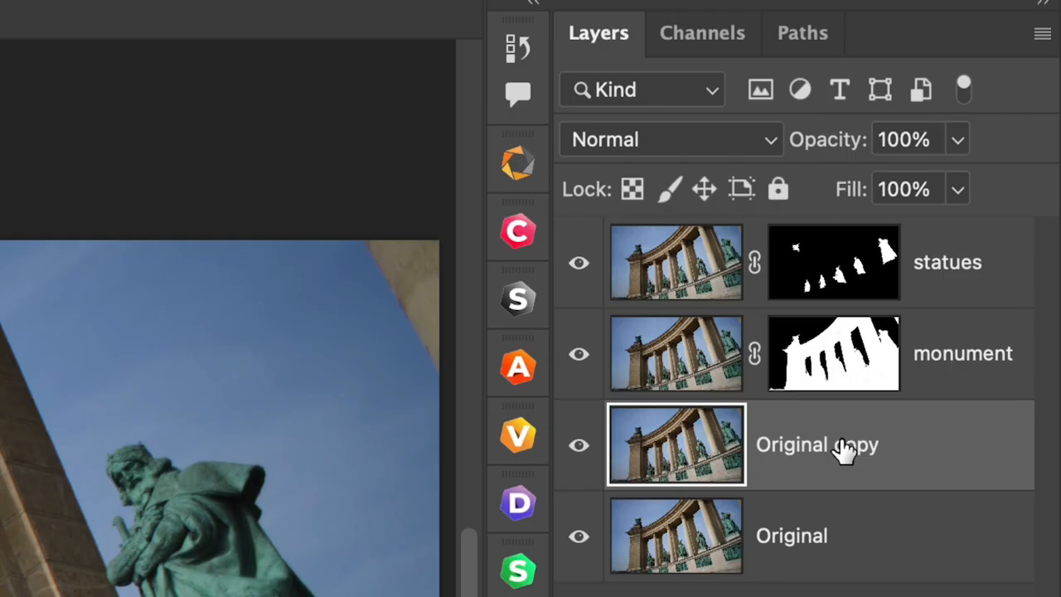
Name the copied layer 'sky' and add a layer mask isolating the sky.
{"action": "type", "text": "sky"}
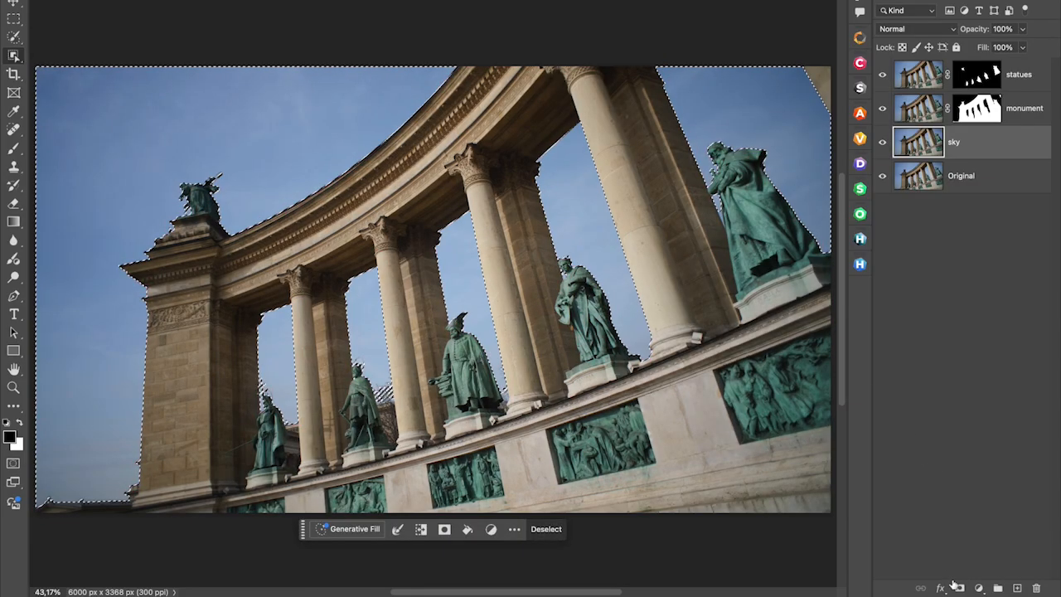
{"action": "left_click", "coordinate": [976, 143]}
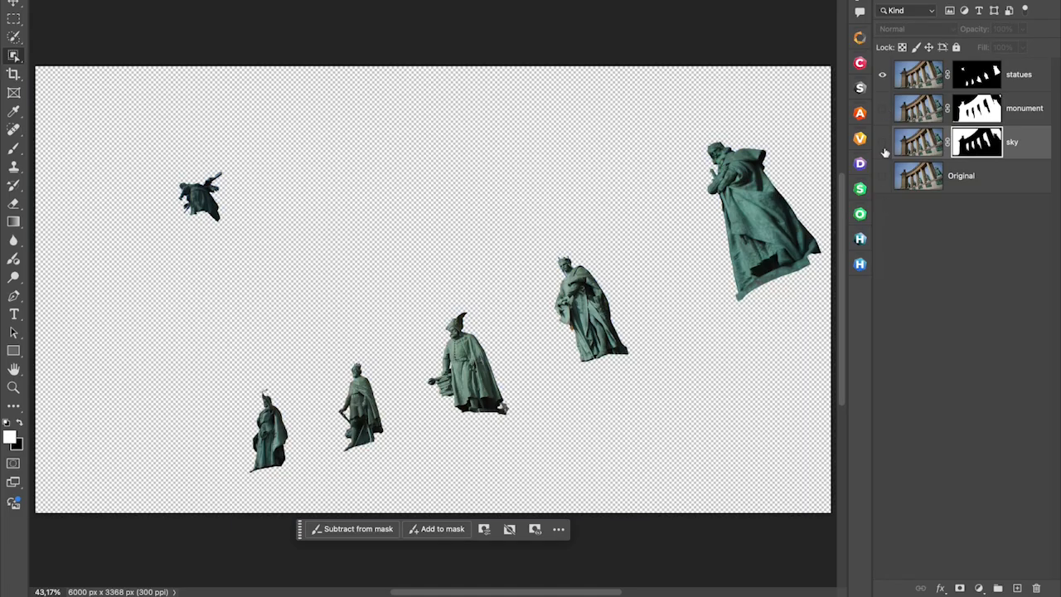
{"action": "left_click", "coordinate": [882, 106]}
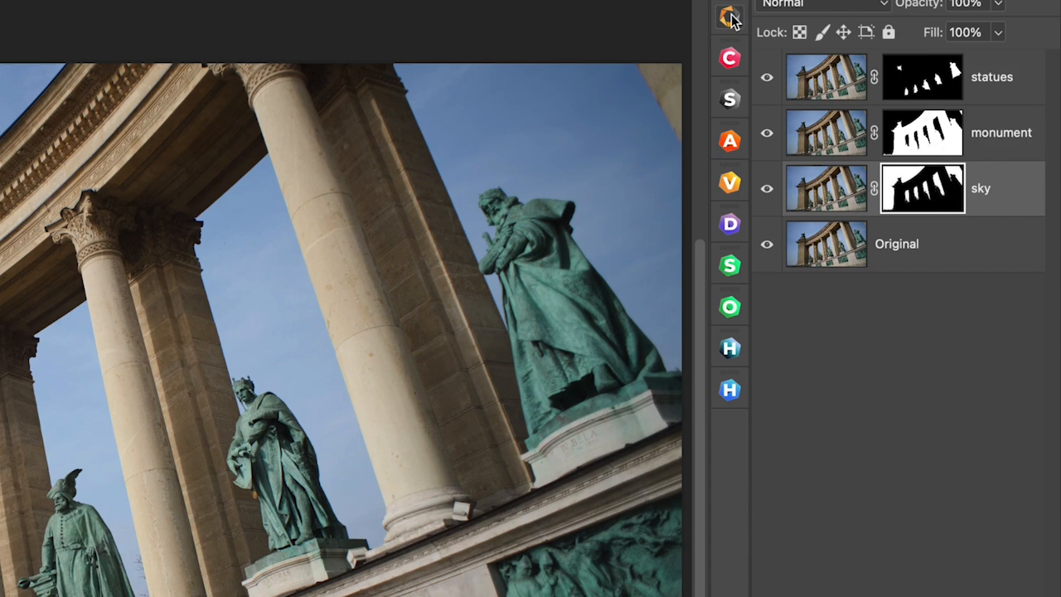
Review Nik Collection 8 preferences, keeping all visible layers combined sent to the plugin.
{"action": "left_click", "coordinate": [729, 17]}
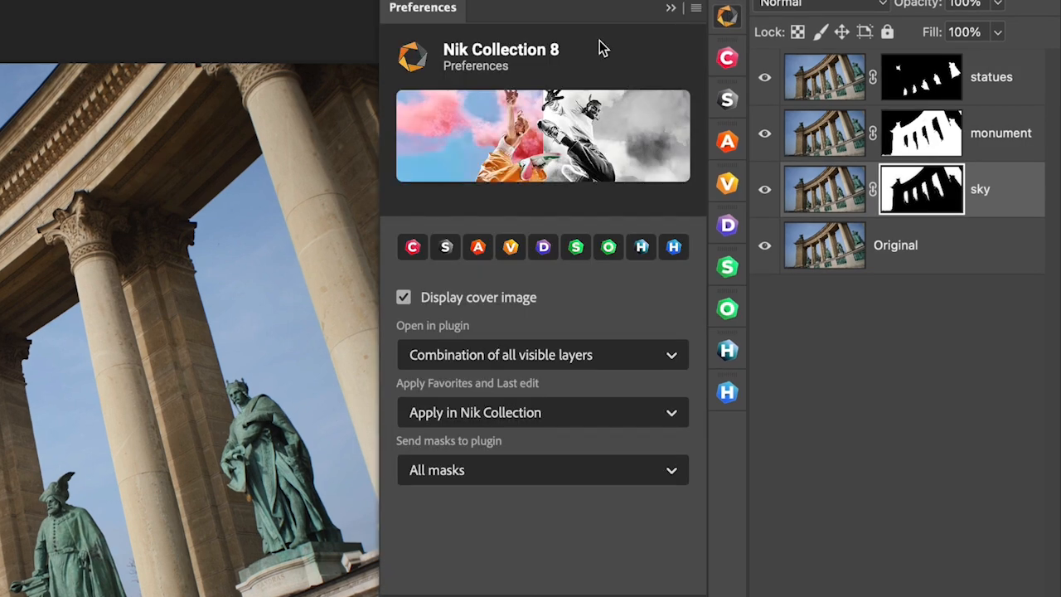
{"action": "mouse_move", "coordinate": [746, 254]}
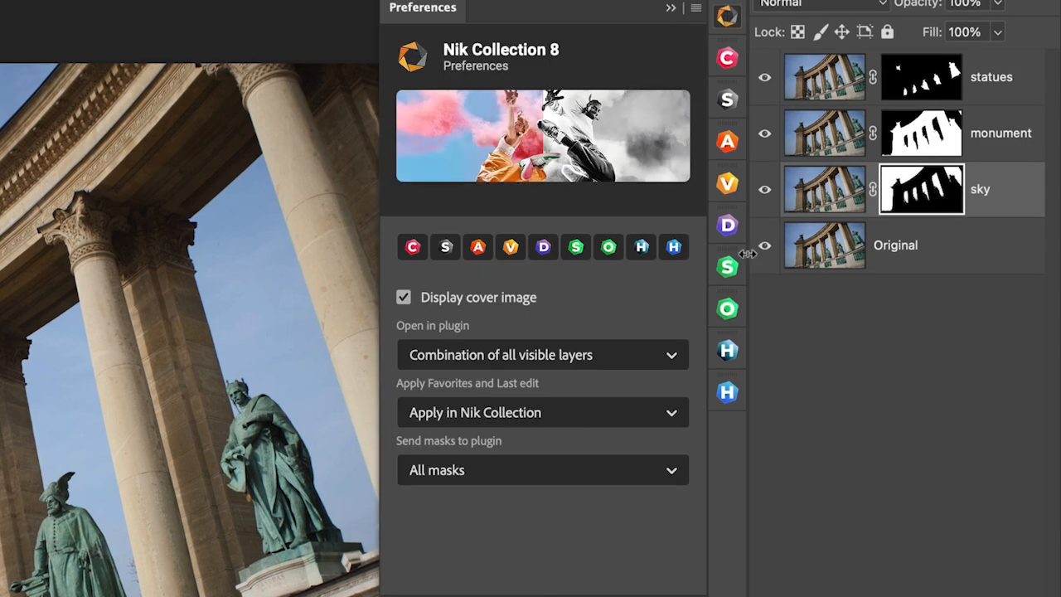
{"action": "left_click", "coordinate": [542, 354]}
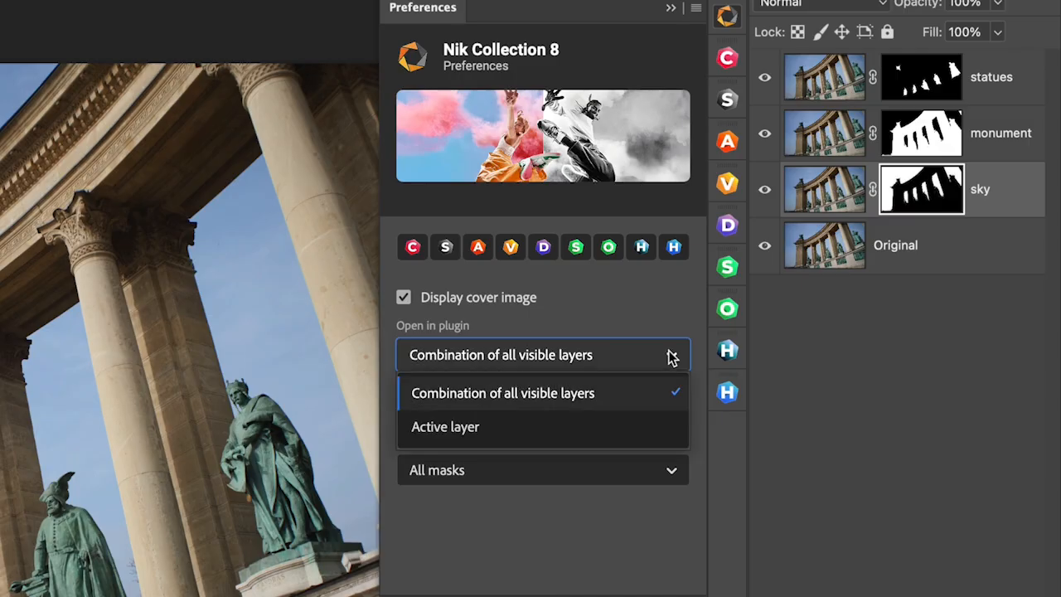
{"action": "mouse_move", "coordinate": [647, 397]}
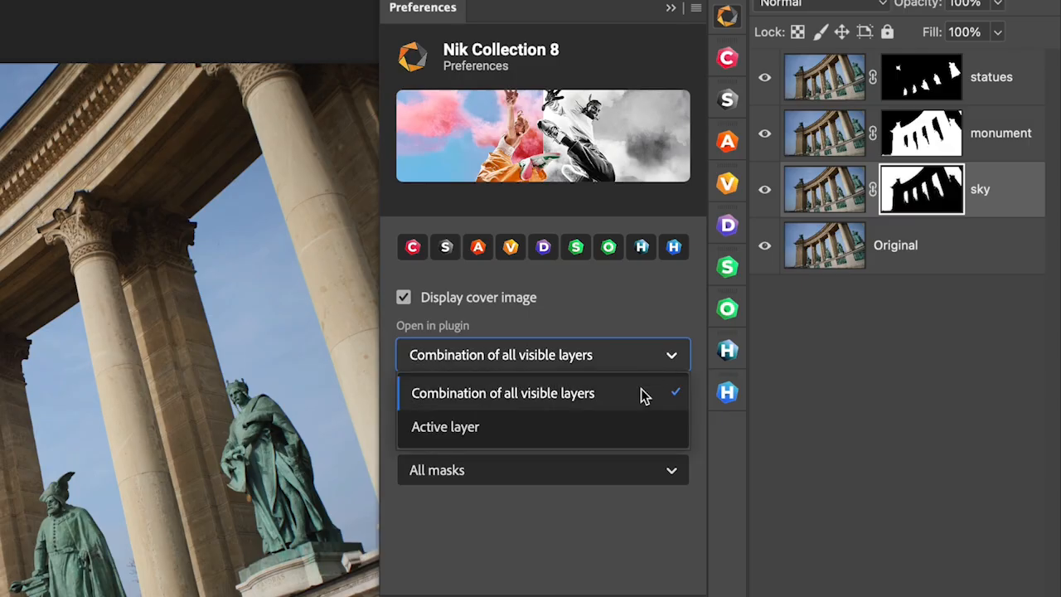
{"action": "mouse_move", "coordinate": [630, 437]}
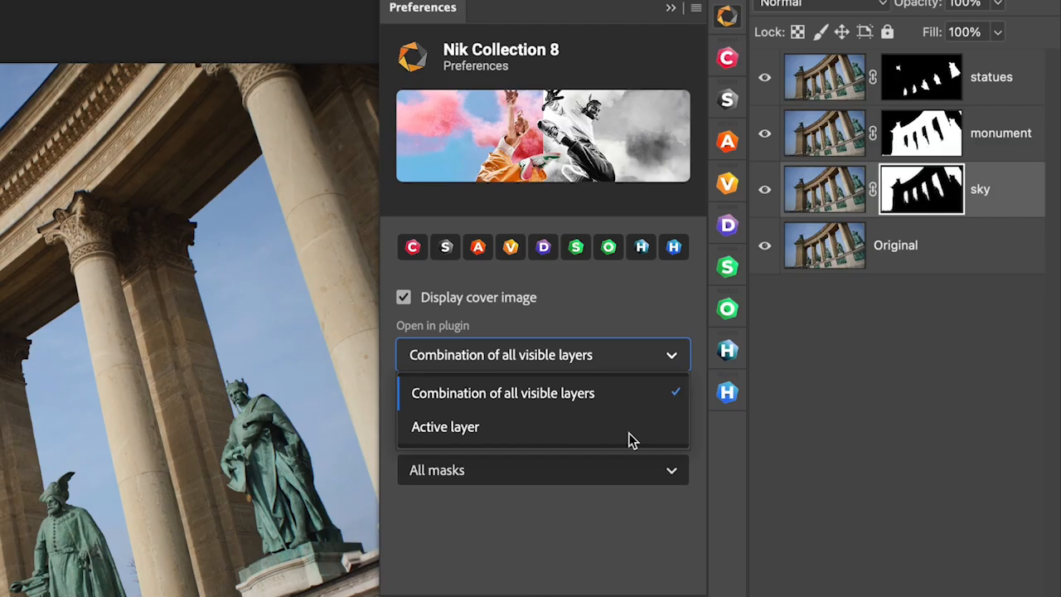
{"action": "left_click", "coordinate": [504, 393]}
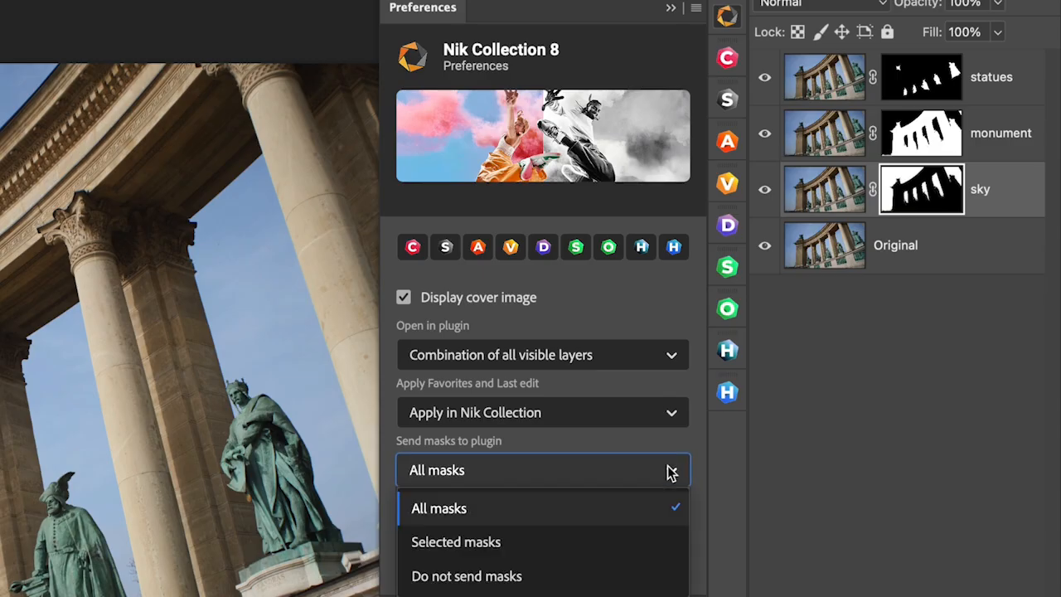
{"action": "mouse_move", "coordinate": [629, 575]}
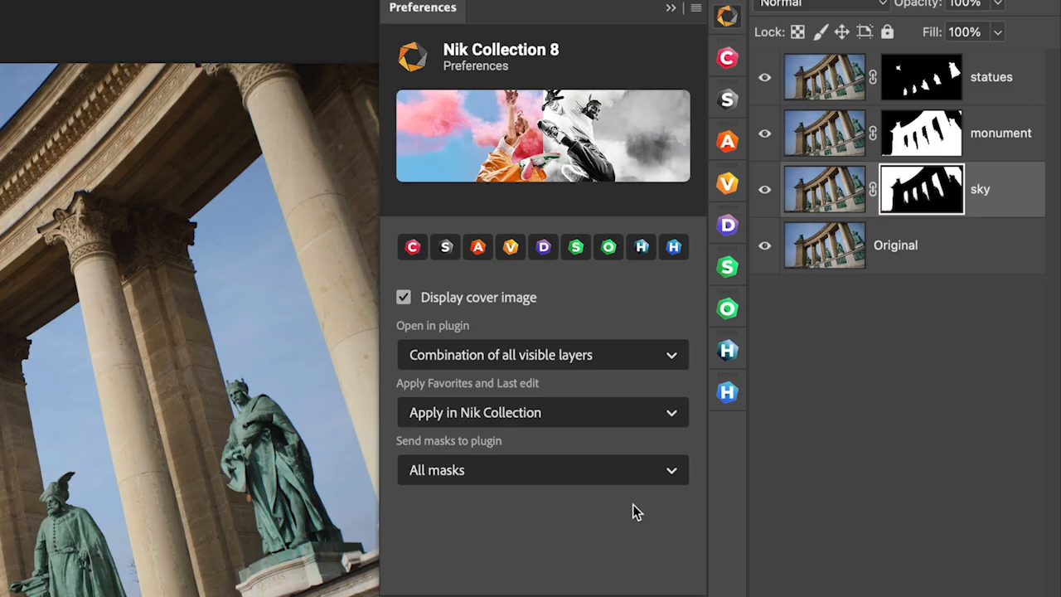
{"action": "mouse_move", "coordinate": [575, 247]}
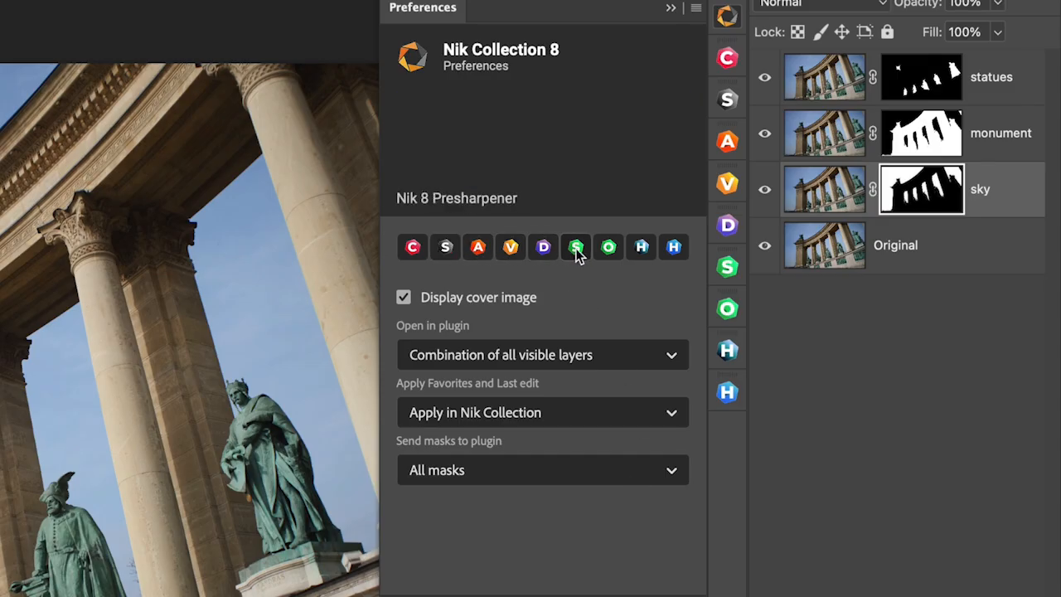
Show the Nik 8 Color Efex panel with last edit, favourite presets and filters.
{"action": "left_click", "coordinate": [411, 247]}
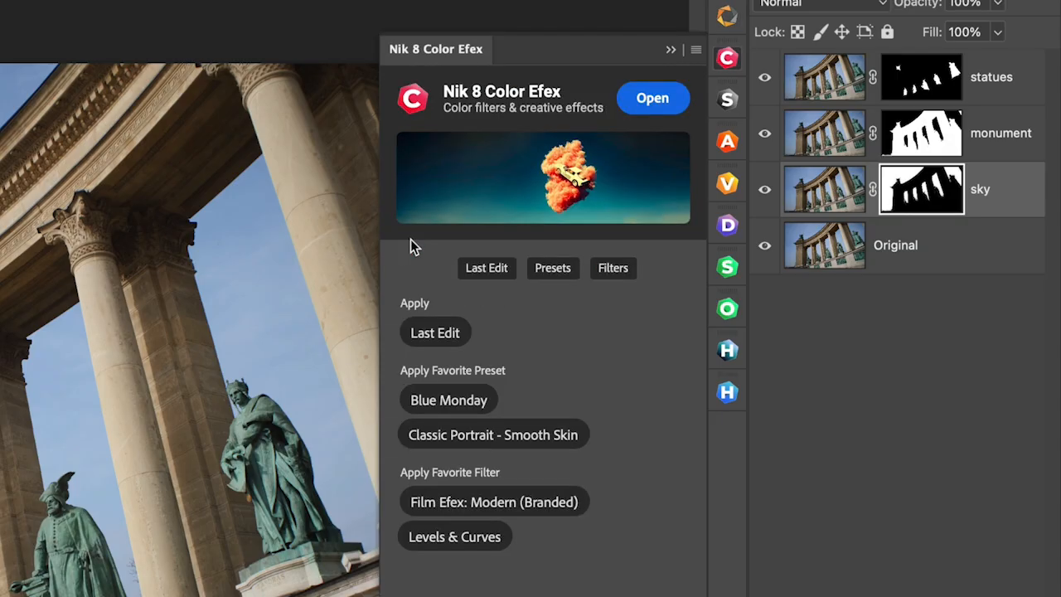
{"action": "mouse_move", "coordinate": [586, 120]}
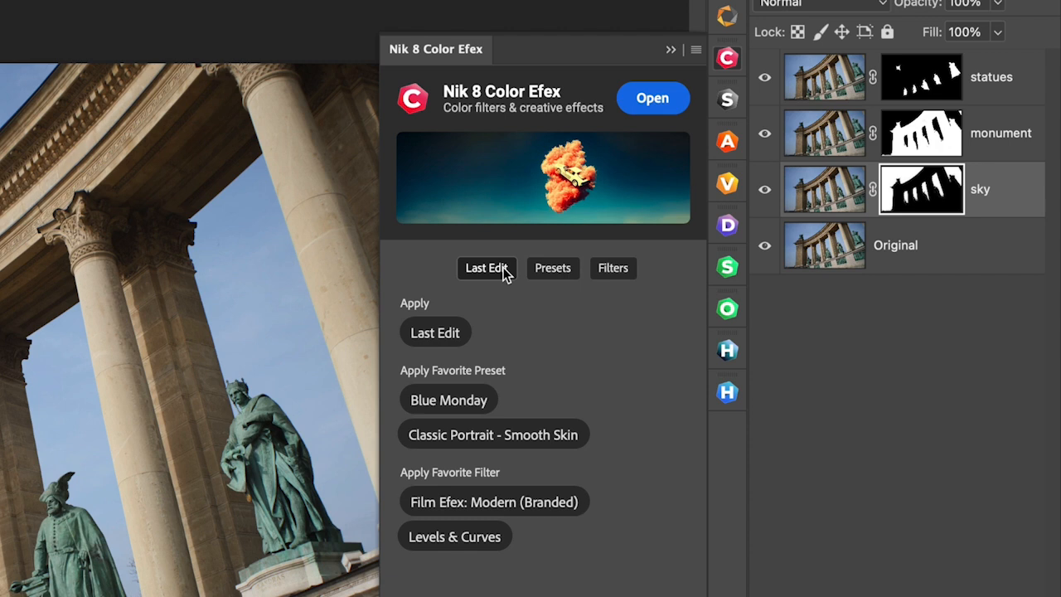
{"action": "mouse_move", "coordinate": [534, 288]}
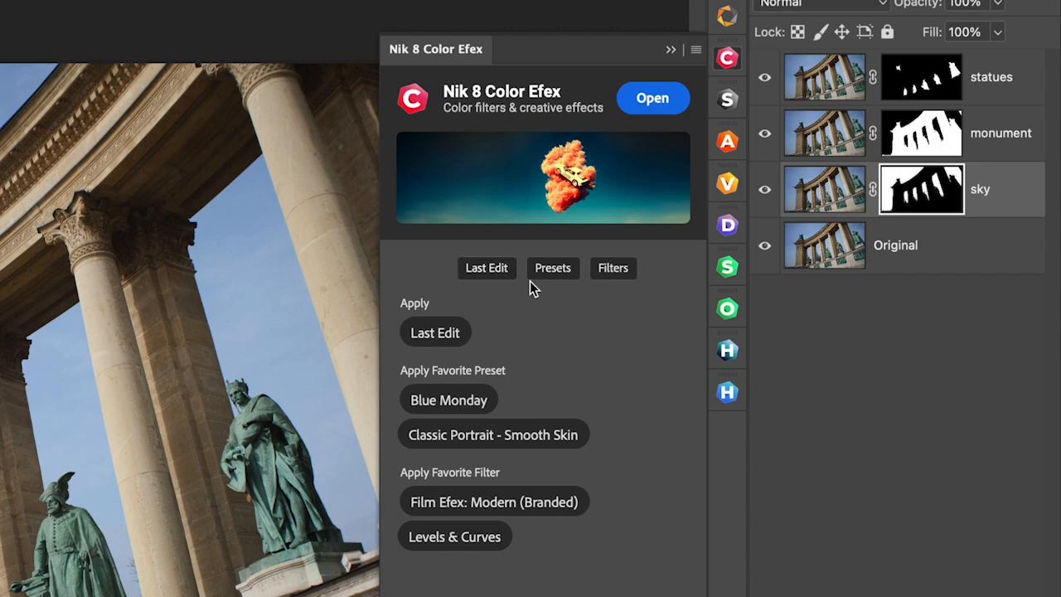
{"action": "mouse_move", "coordinate": [614, 269]}
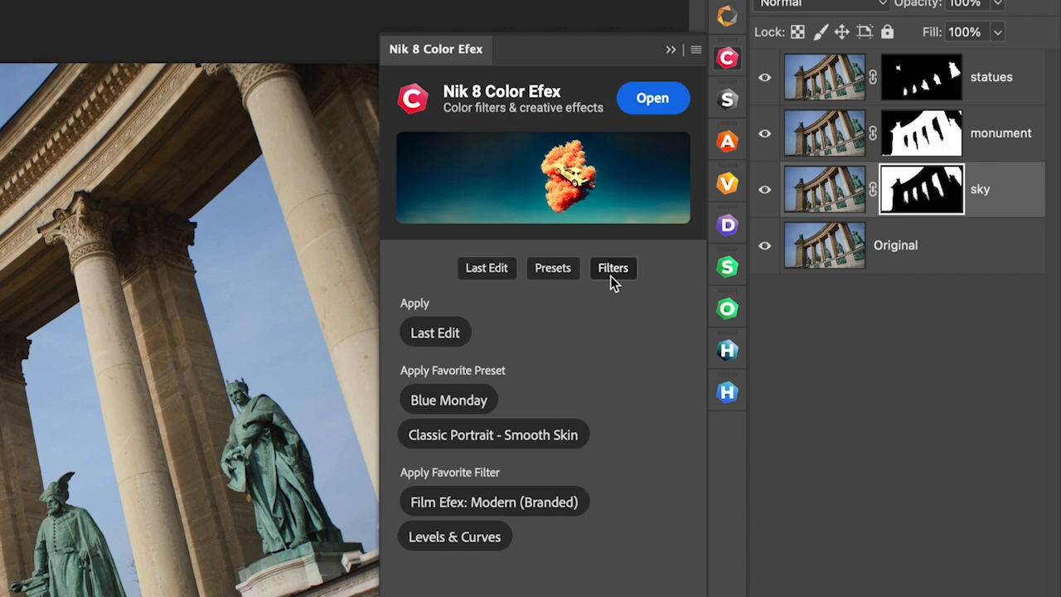
{"action": "mouse_move", "coordinate": [653, 98]}
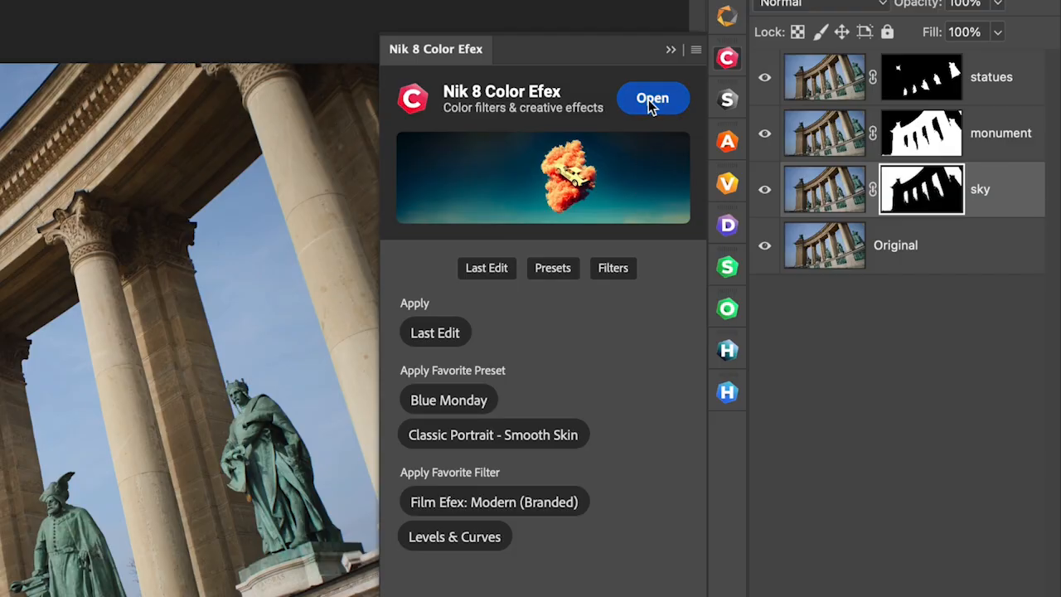
Bring the photo into Color Efex and apply Film Efex: Modern with Fuji Superia 400.
{"action": "left_click", "coordinate": [653, 98]}
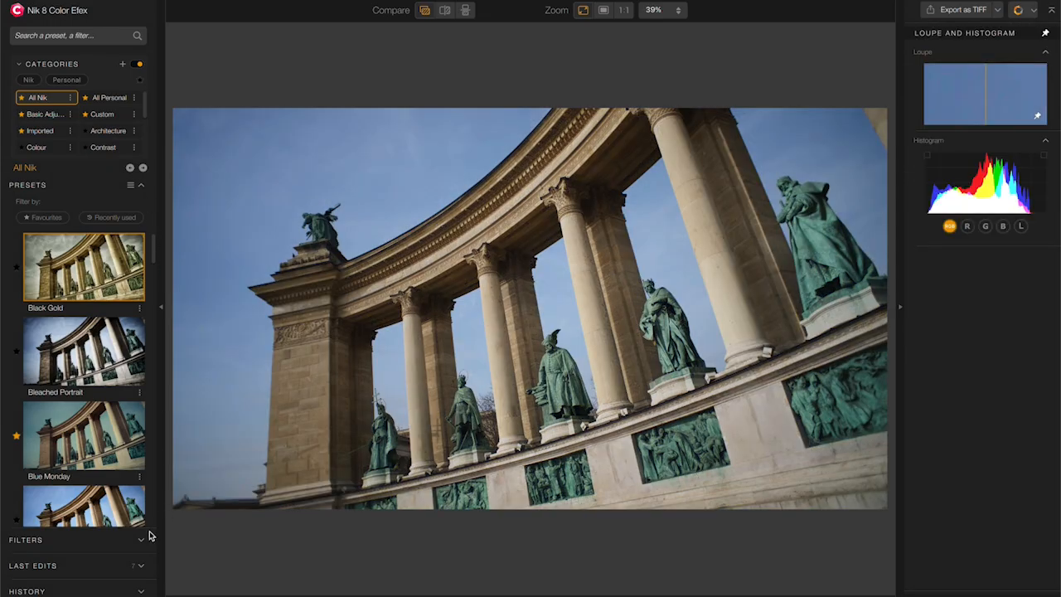
{"action": "left_click", "coordinate": [25, 540]}
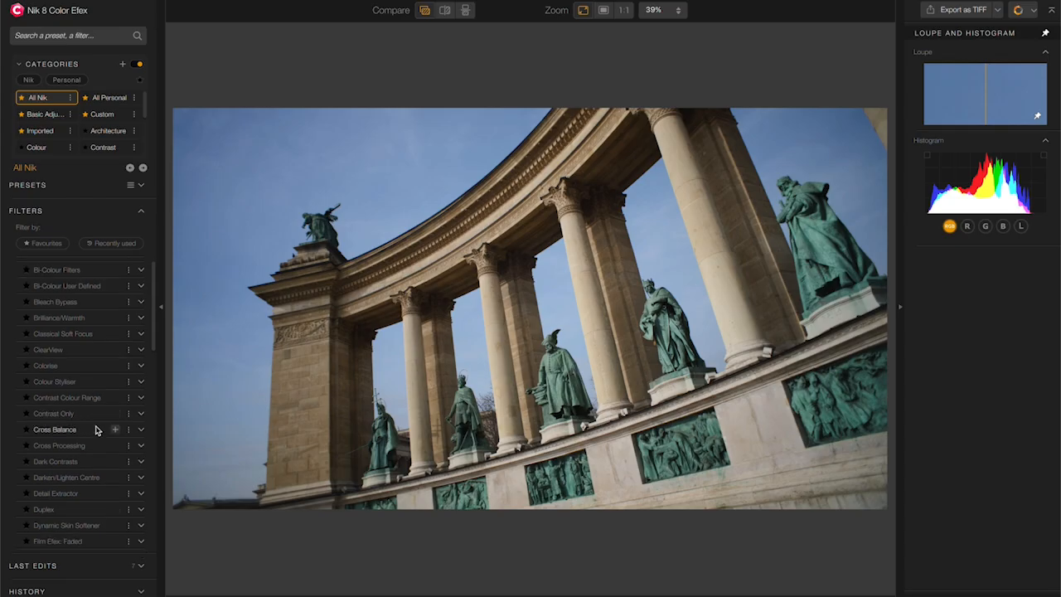
{"action": "scroll", "scroll_direction": "down", "scroll_amount": 3}
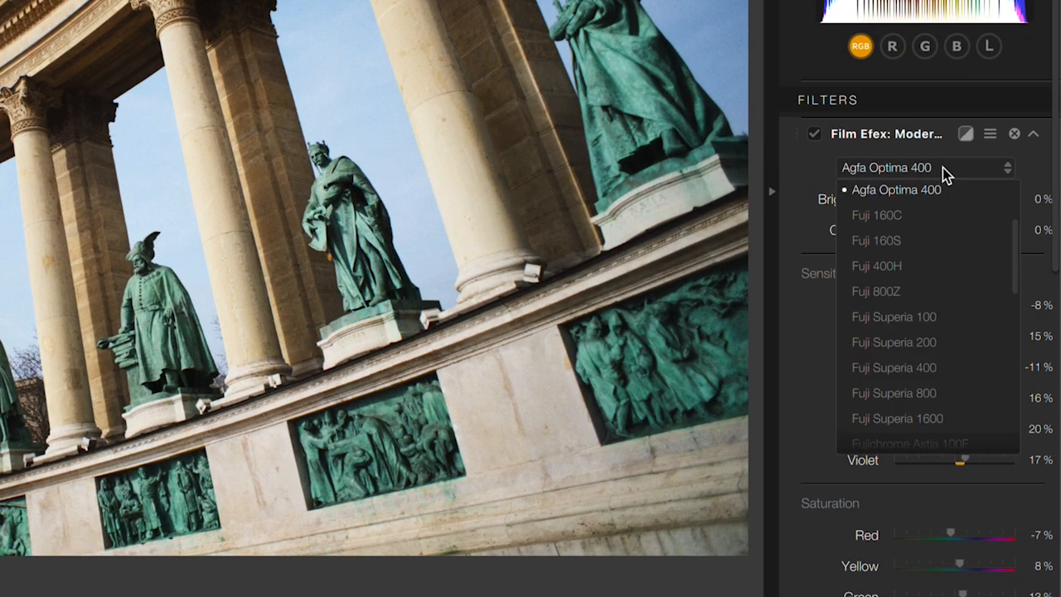
{"action": "left_click", "coordinate": [897, 418]}
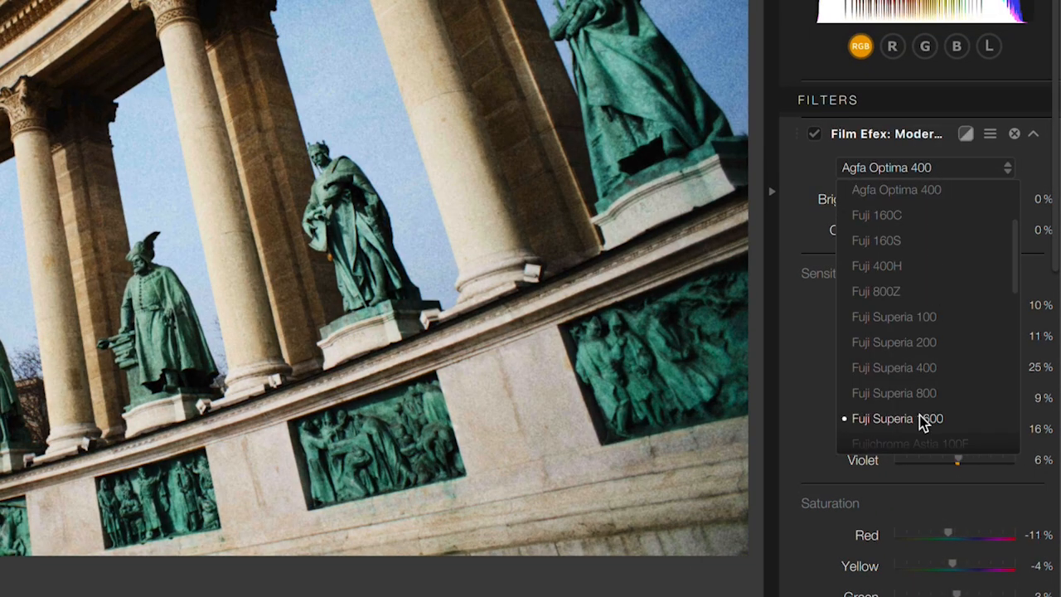
{"action": "left_click", "coordinate": [893, 368]}
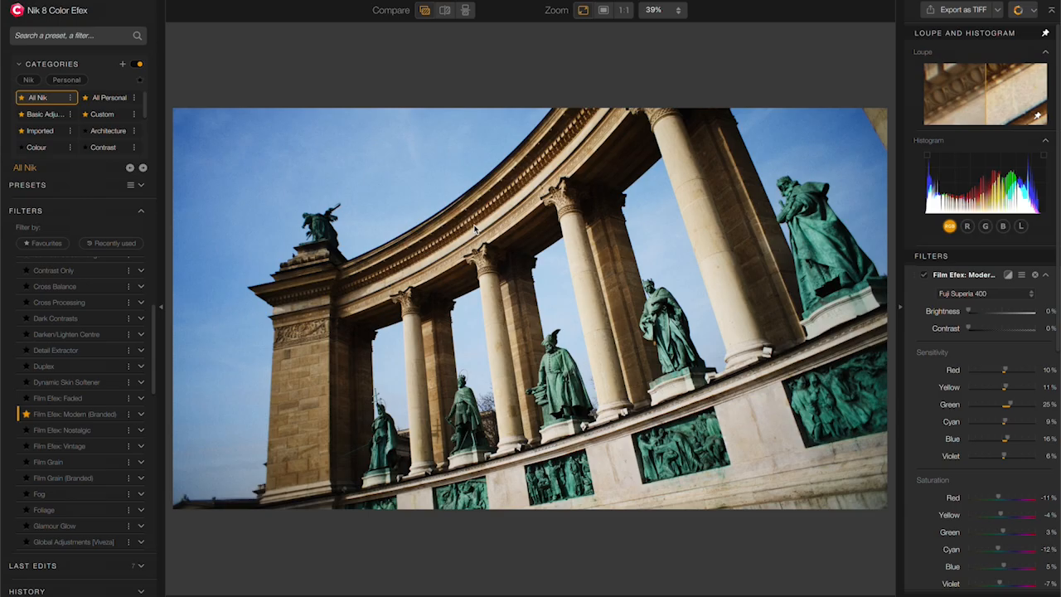
{"action": "mouse_move", "coordinate": [981, 454]}
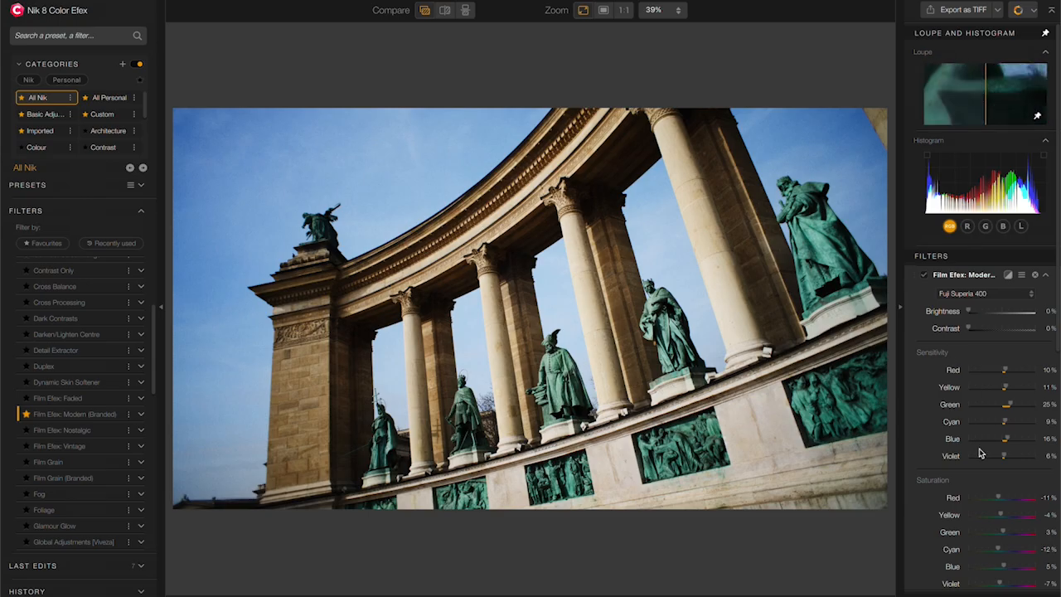
{"action": "scroll", "scroll_direction": "down", "scroll_amount": 3}
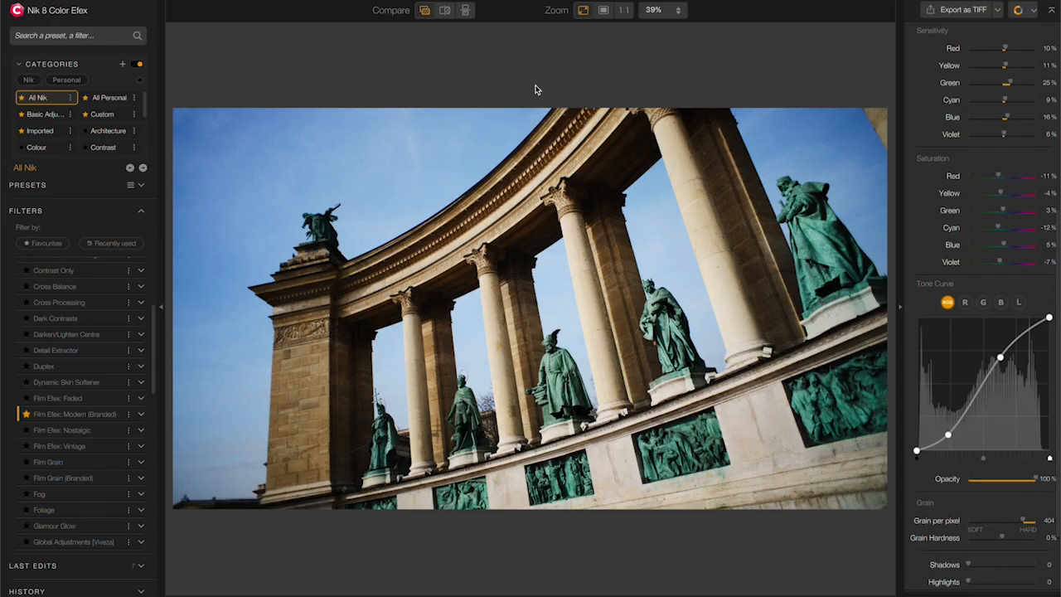
{"action": "mouse_move", "coordinate": [275, 176]}
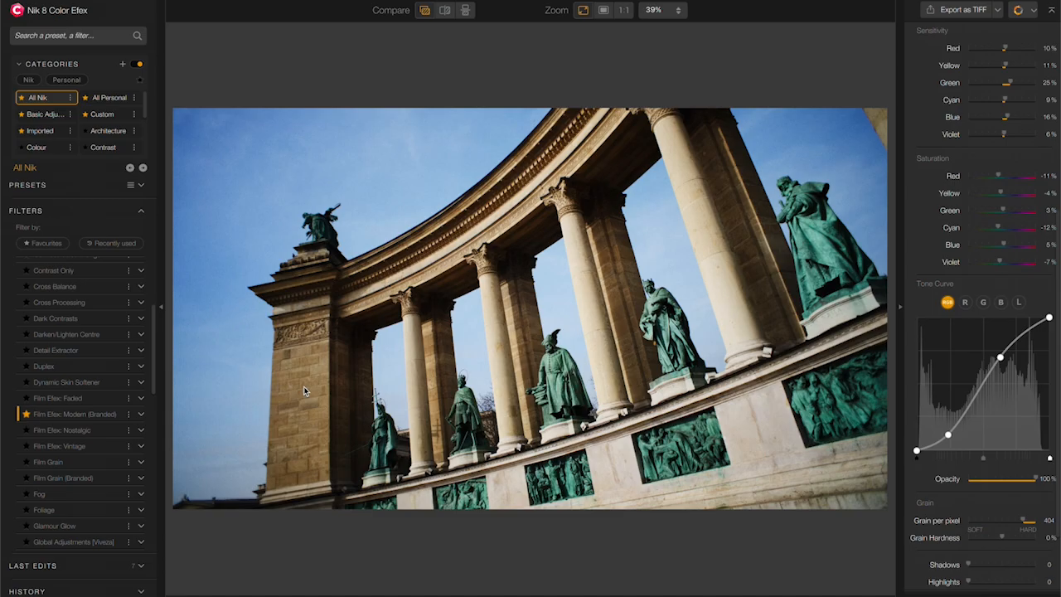
{"action": "mouse_move", "coordinate": [441, 258]}
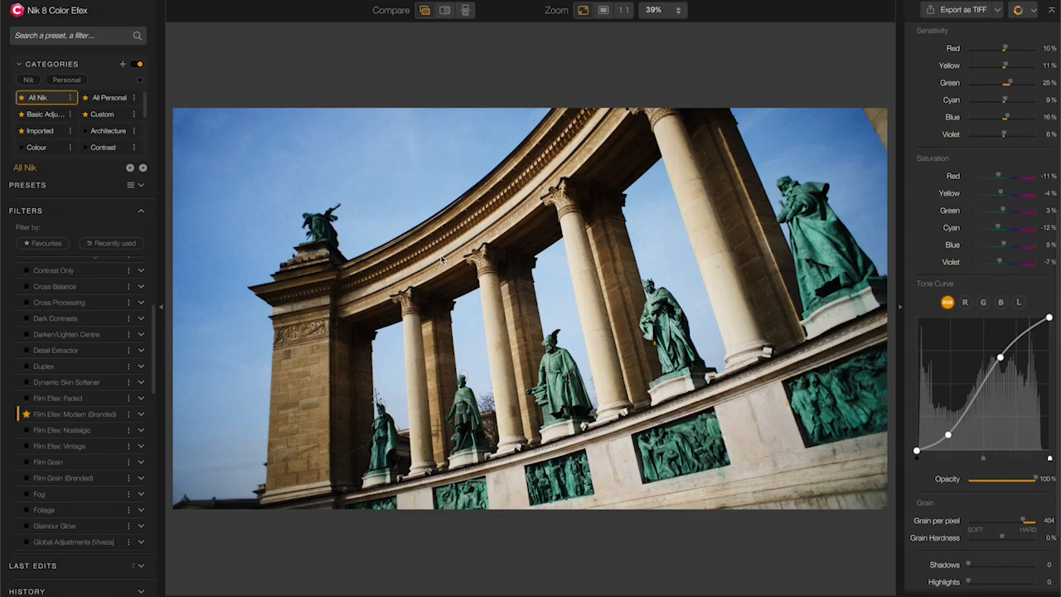
{"action": "scroll", "scroll_direction": "down", "scroll_amount": 3}
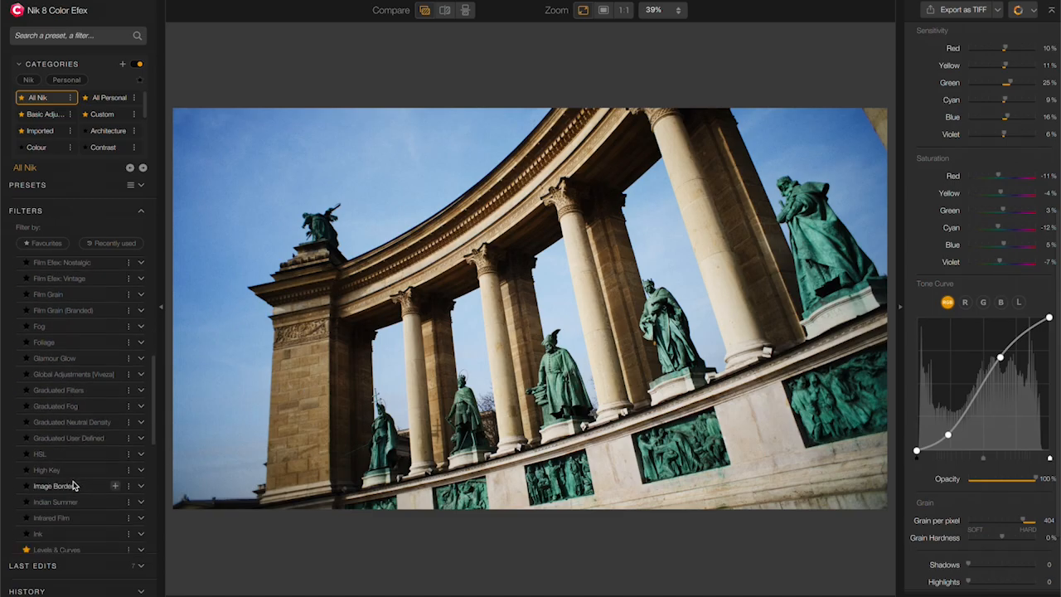
Reshape the Levels & Curves luminance curve to lift shadows and raise highlights.
{"action": "scroll", "scroll_direction": "down", "scroll_amount": 3}
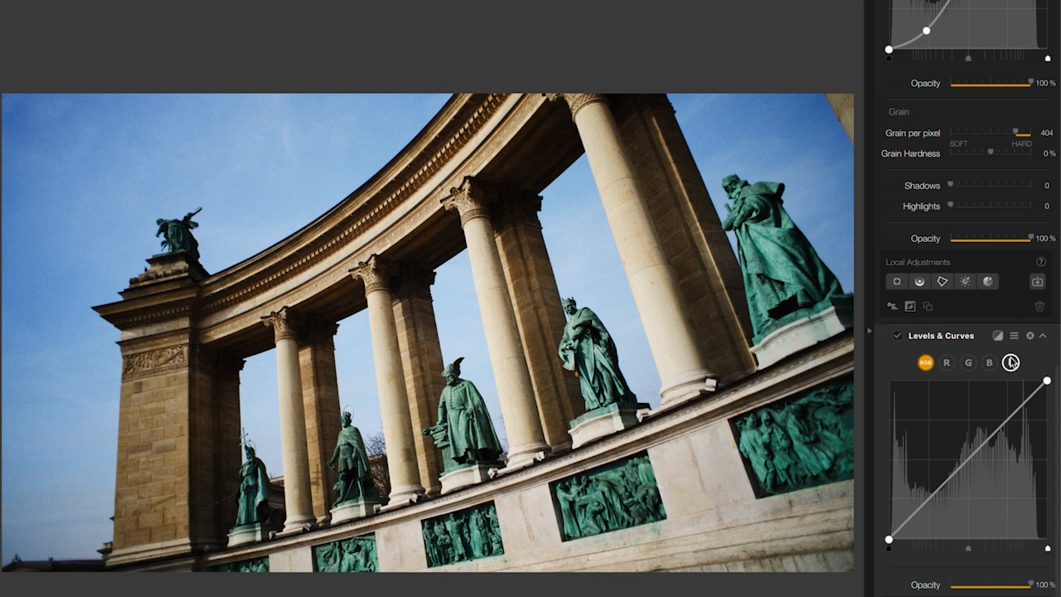
{"action": "left_click", "coordinate": [1009, 361]}
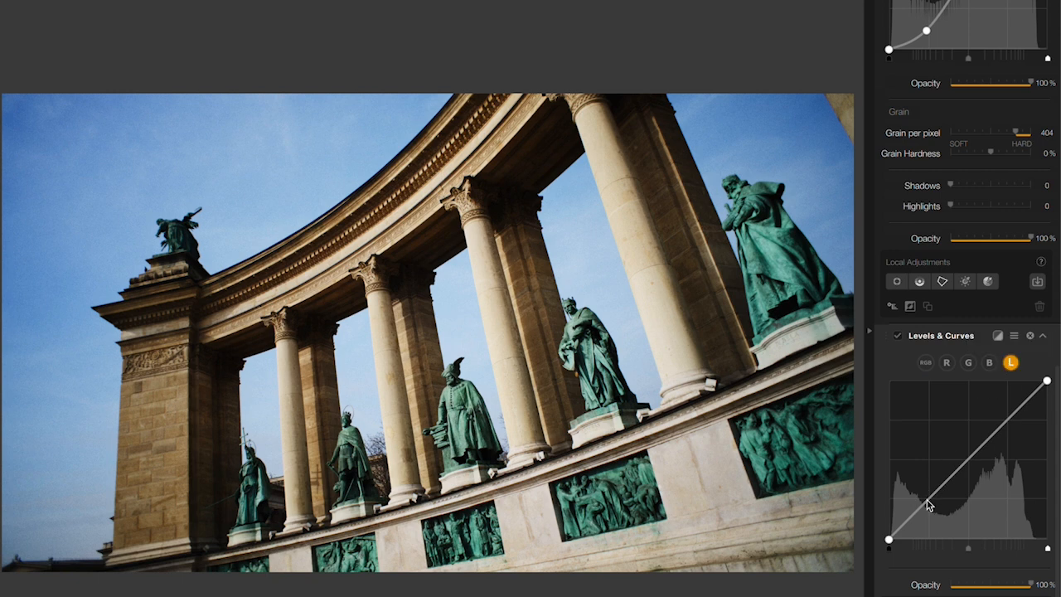
{"action": "left_click_drag", "start_coordinate": [927, 504], "coordinate": [927, 488]}
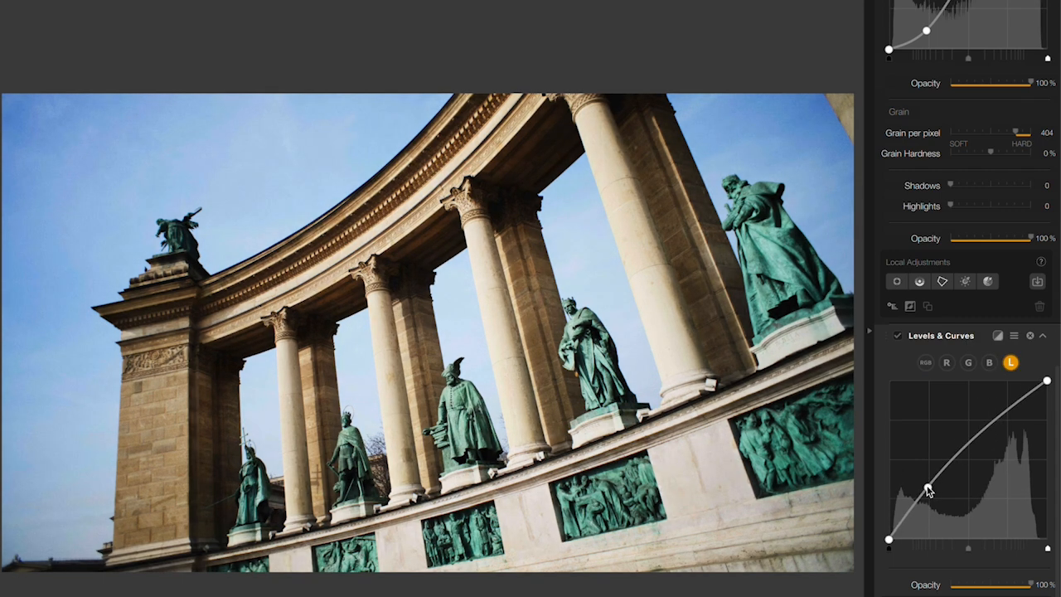
{"action": "left_click_drag", "start_coordinate": [926, 487], "coordinate": [993, 431]}
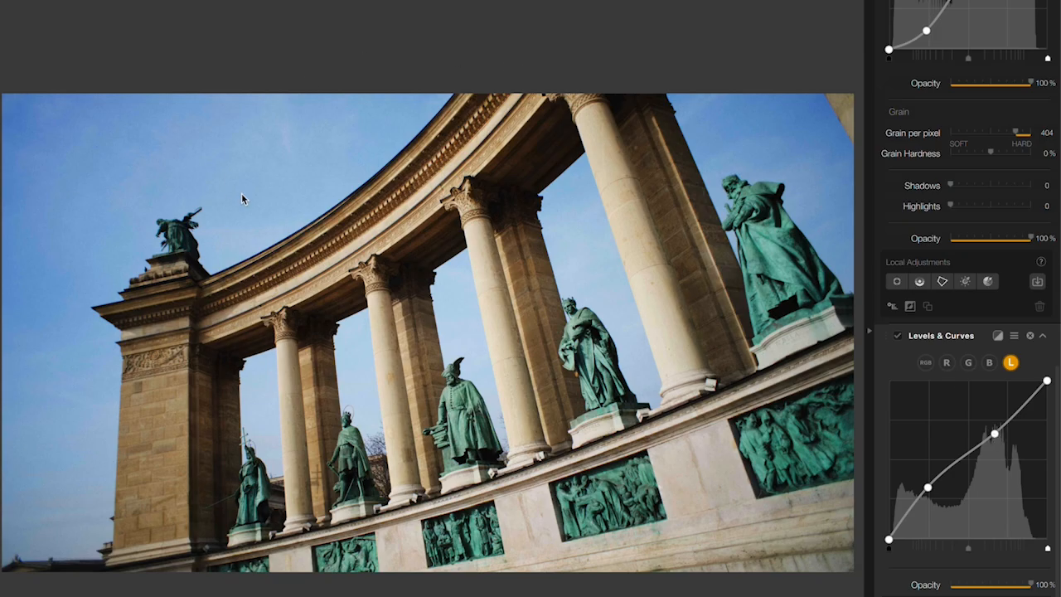
{"action": "mouse_move", "coordinate": [508, 328]}
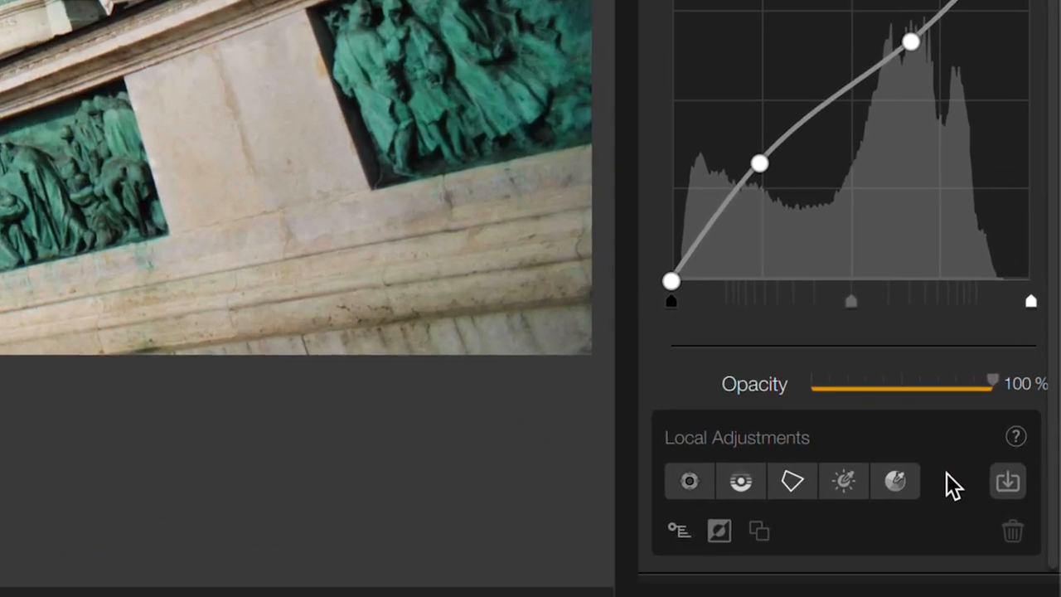
{"action": "left_click", "coordinate": [1008, 481]}
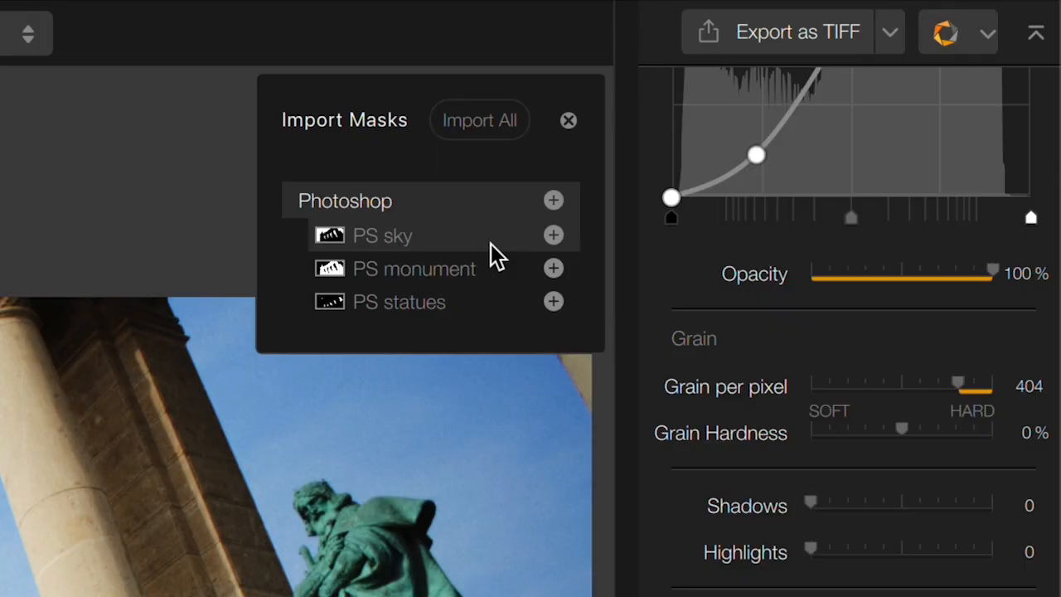
{"action": "mouse_move", "coordinate": [522, 285]}
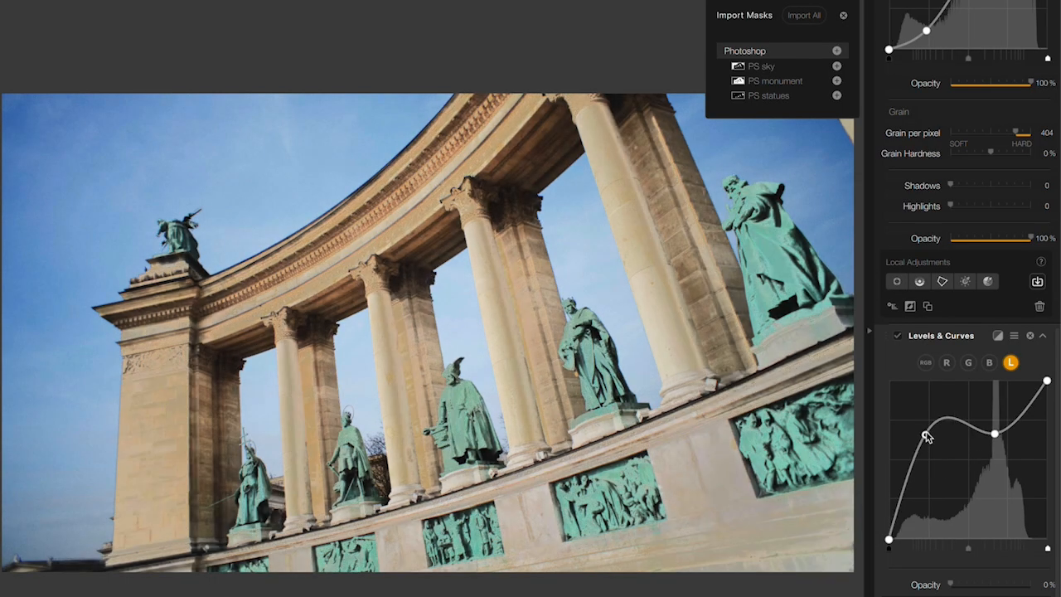
{"action": "left_click_drag", "start_coordinate": [921, 438], "coordinate": [921, 484]}
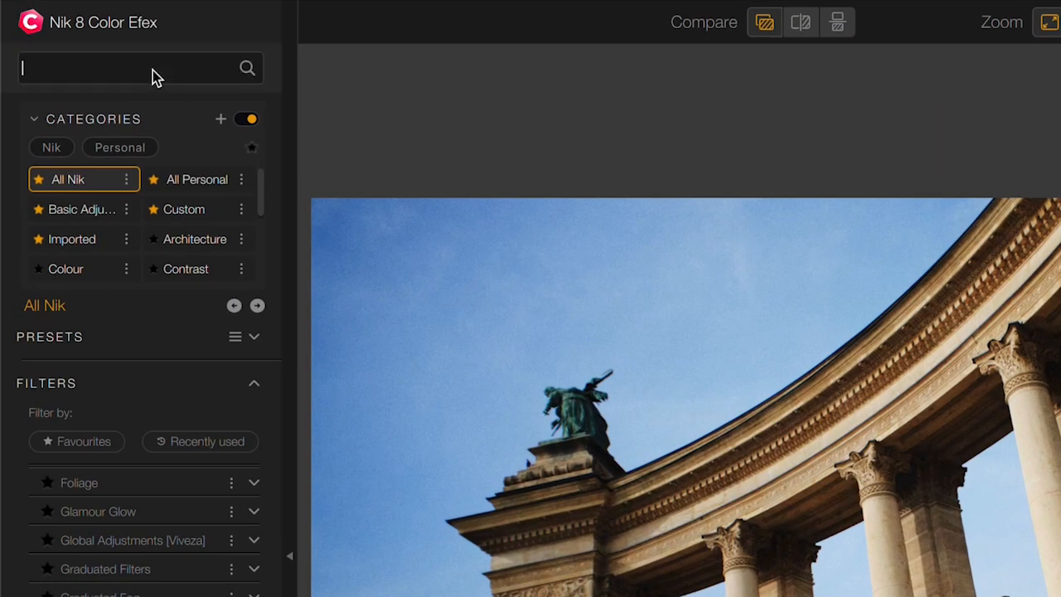
Add Brilliance/Warmth via 'satur' search, limit it to the PS statues mask and adjust Saturation.
{"action": "type", "text": "satur"}
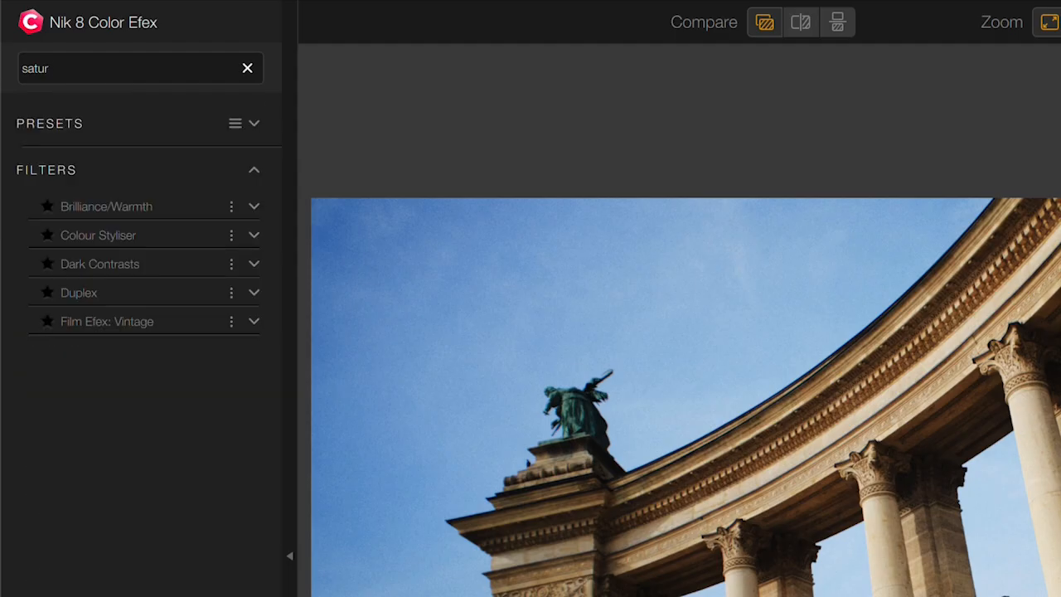
{"action": "mouse_move", "coordinate": [206, 206]}
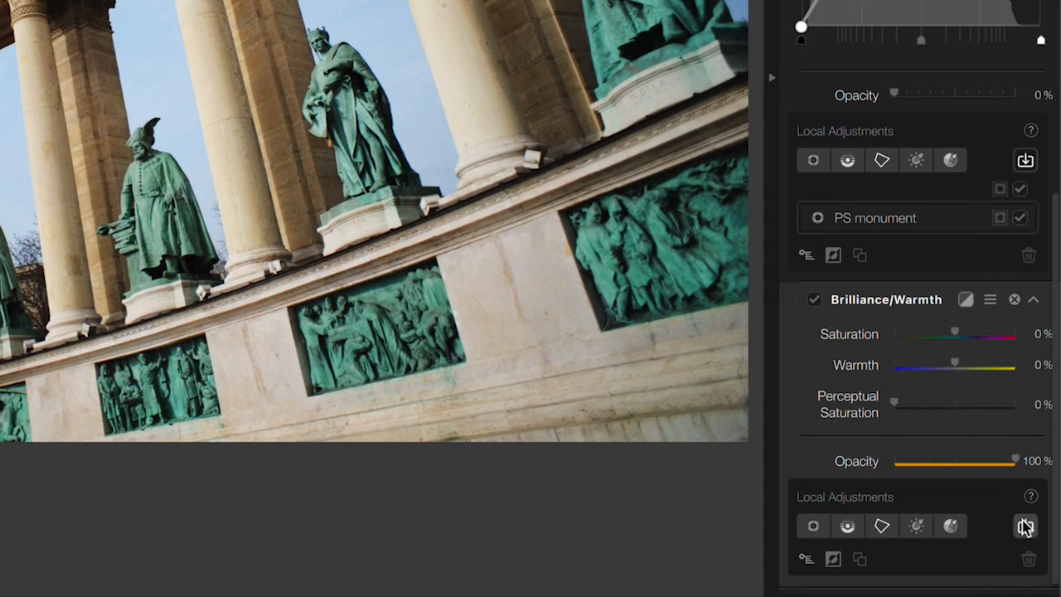
{"action": "left_click", "coordinate": [1024, 527]}
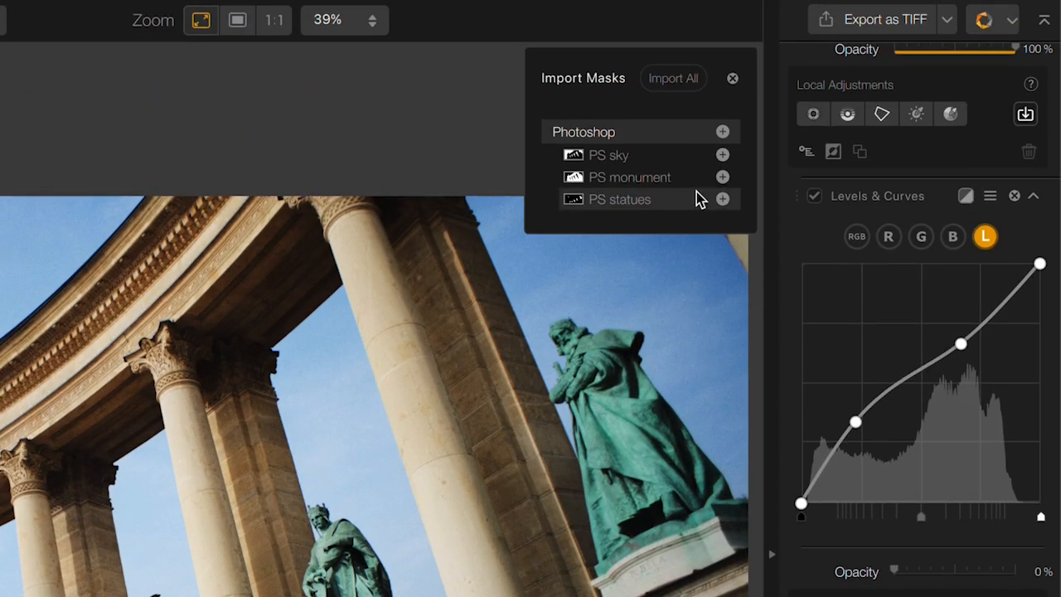
{"action": "mouse_move", "coordinate": [723, 199]}
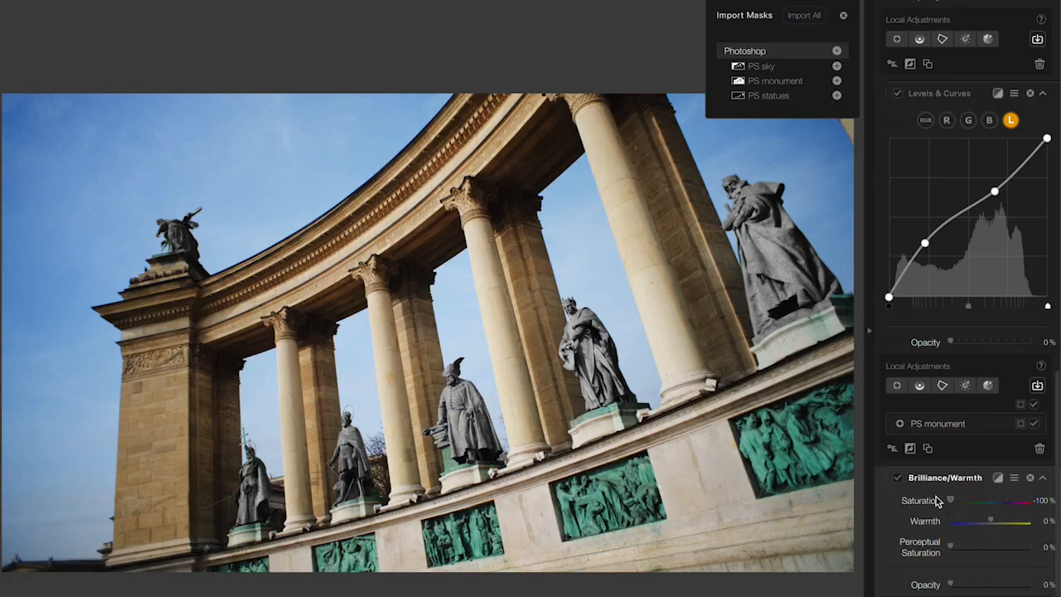
{"action": "left_click_drag", "start_coordinate": [950, 501], "coordinate": [999, 500]}
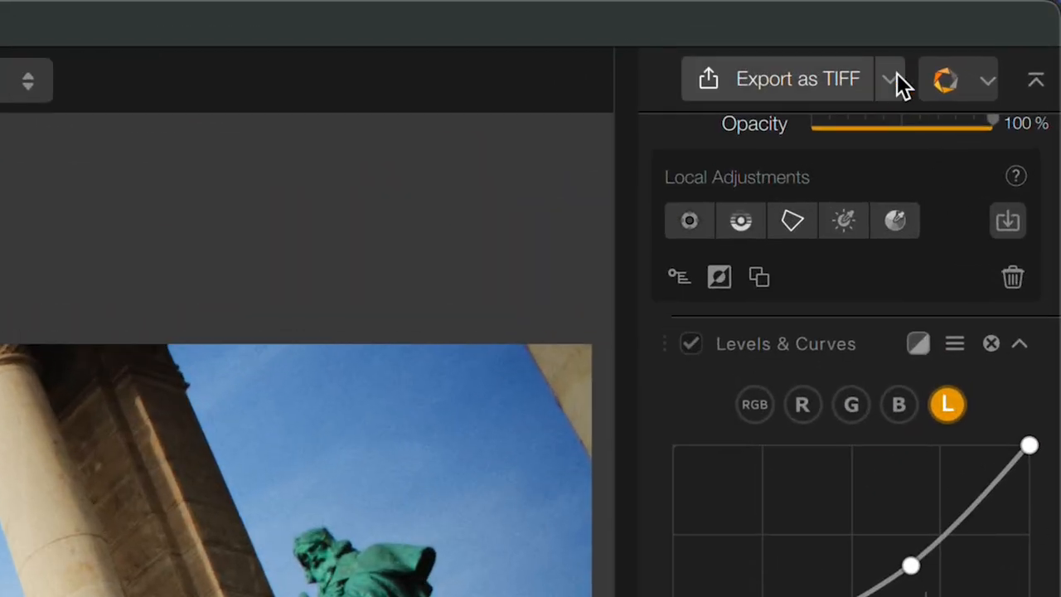
{"action": "left_click", "coordinate": [889, 80]}
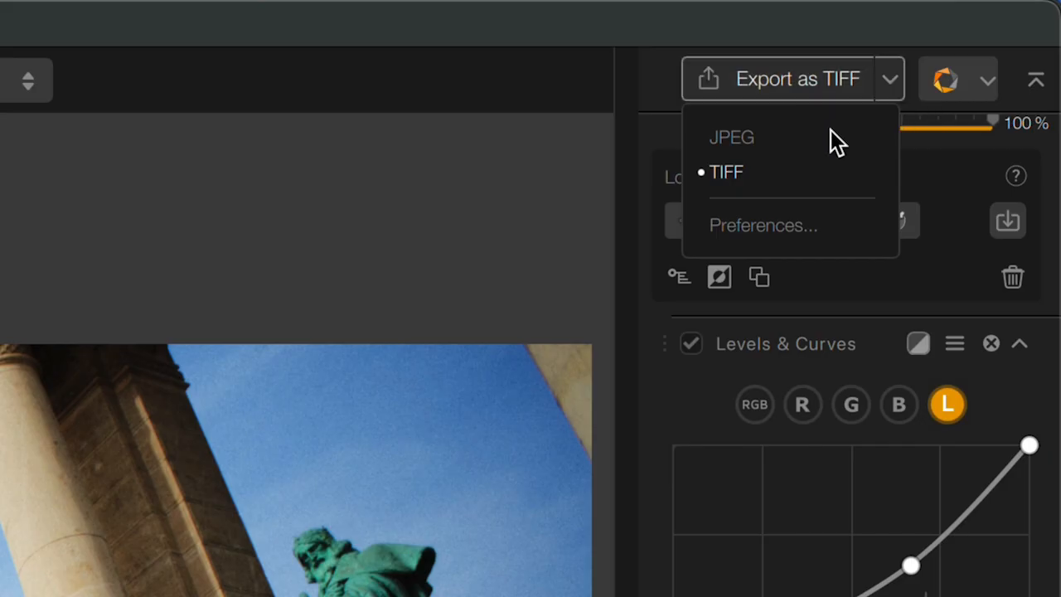
{"action": "mouse_move", "coordinate": [829, 232]}
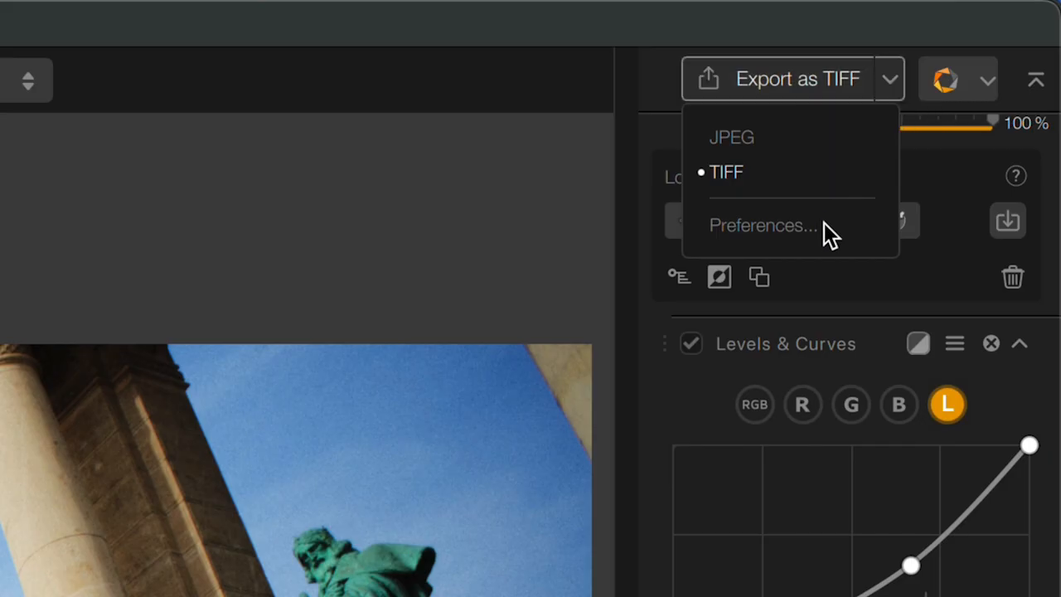
{"action": "mouse_move", "coordinate": [829, 100]}
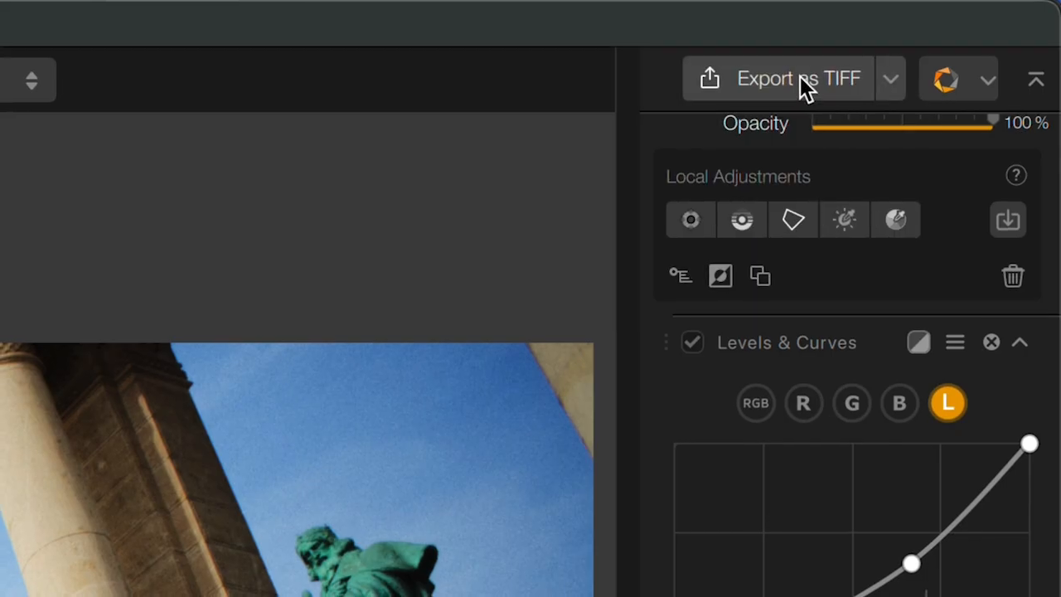
{"action": "left_click", "coordinate": [779, 78]}
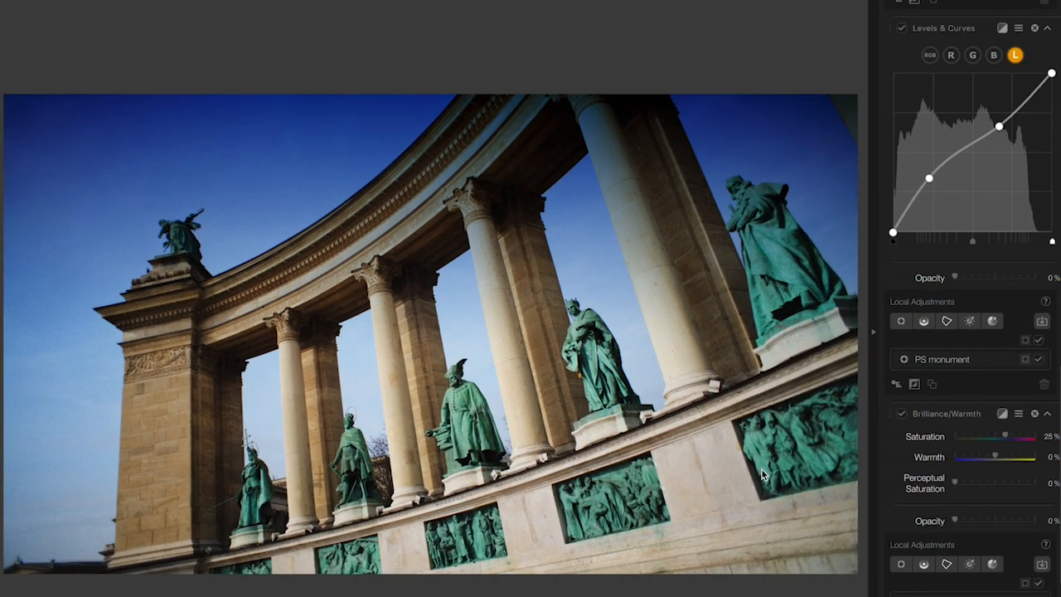
Set Graduated Filters to Colour Set 2, Rotation 0°, Vertical Shift 55% and Blend 88%.
{"action": "scroll", "scroll_direction": "down", "scroll_amount": 3}
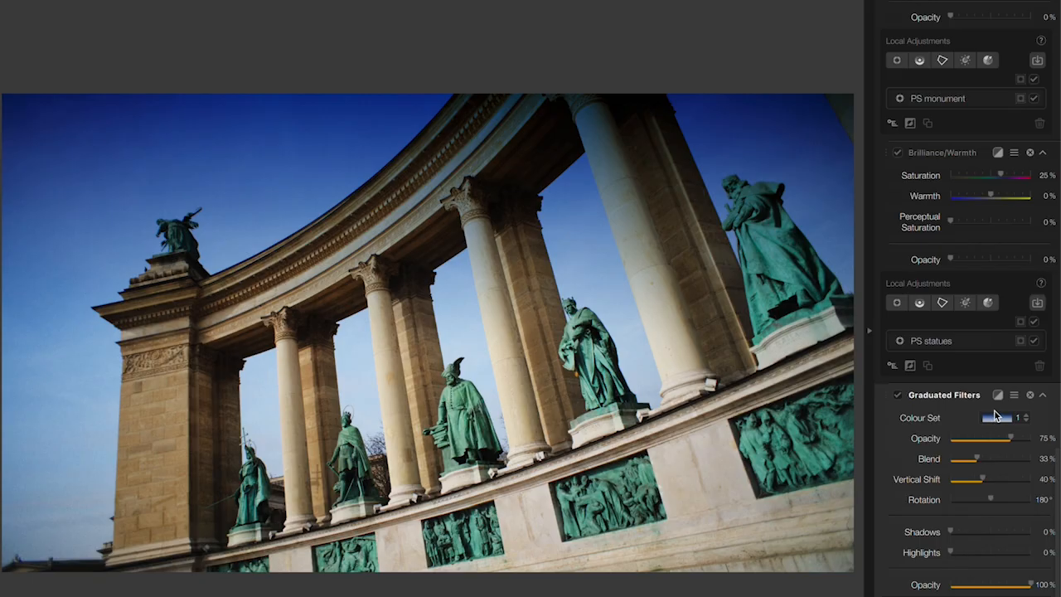
{"action": "left_click", "coordinate": [1018, 417]}
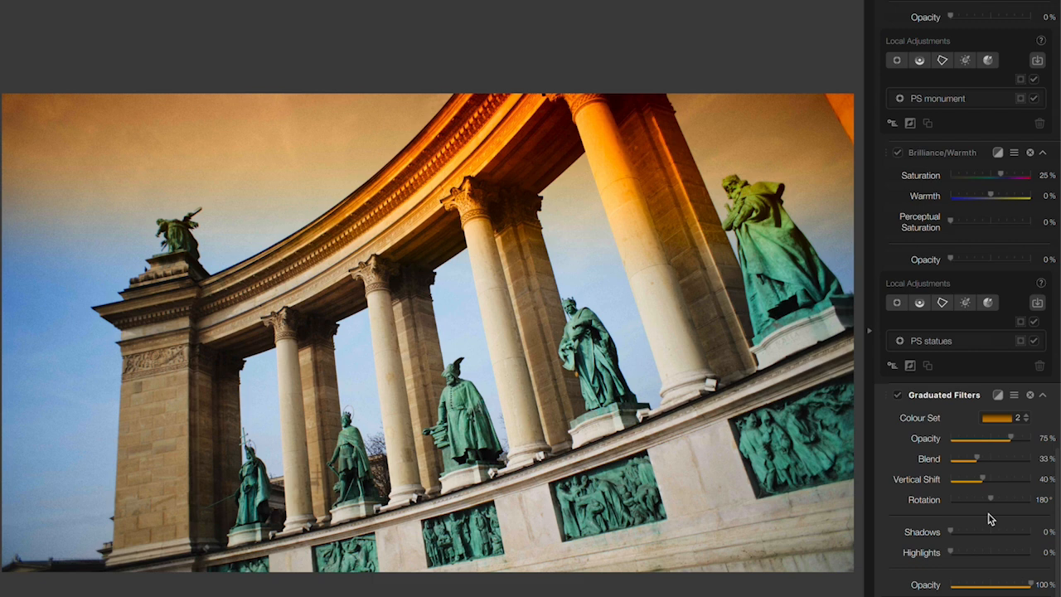
{"action": "left_click_drag", "start_coordinate": [995, 498], "coordinate": [953, 499]}
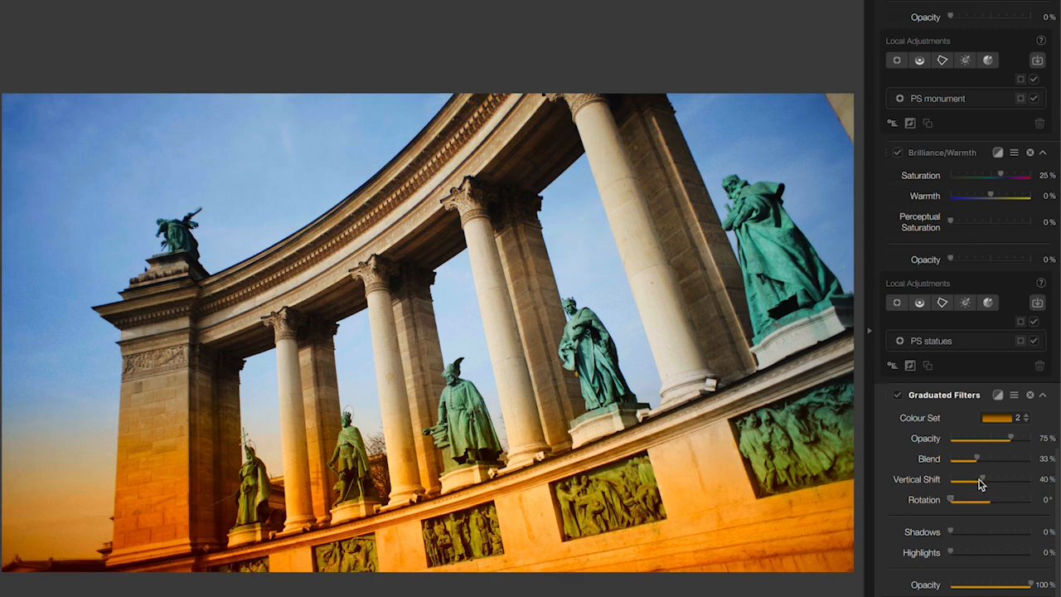
{"action": "left_click_drag", "start_coordinate": [982, 479], "coordinate": [994, 479]}
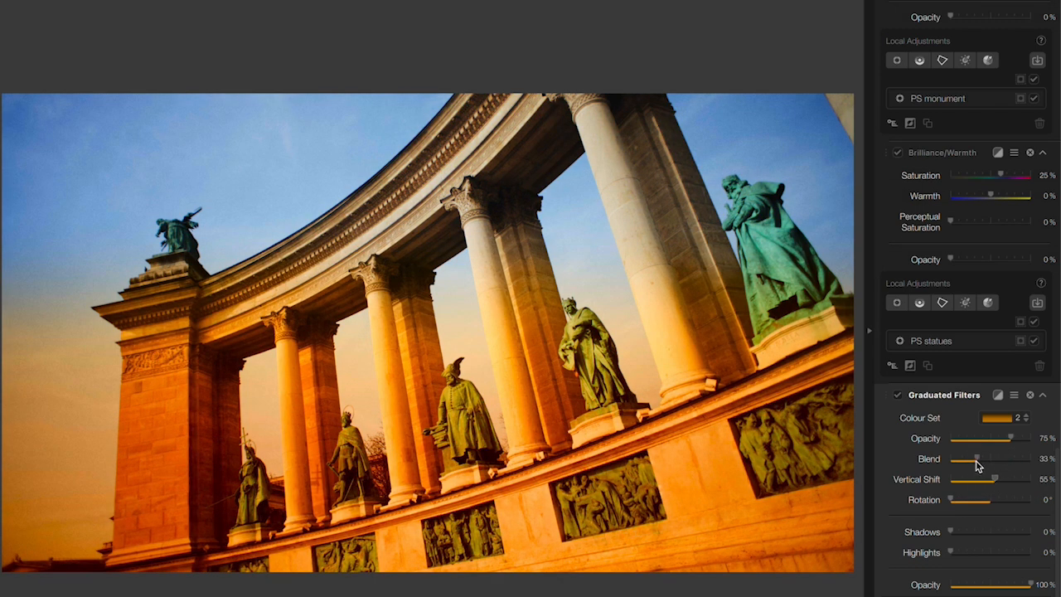
{"action": "left_click_drag", "start_coordinate": [976, 459], "coordinate": [1005, 459]}
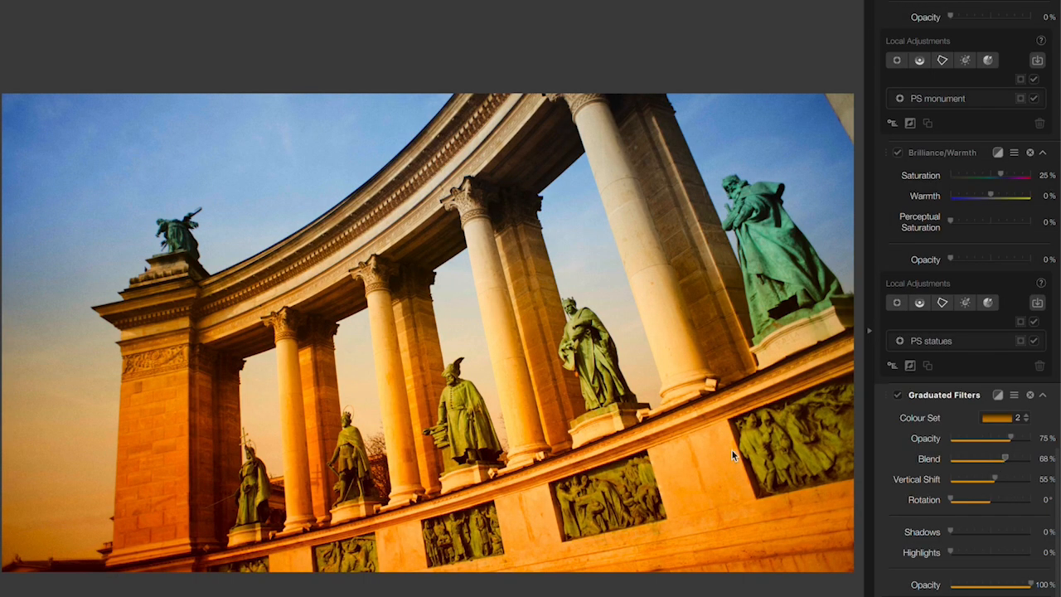
{"action": "mouse_move", "coordinate": [537, 395]}
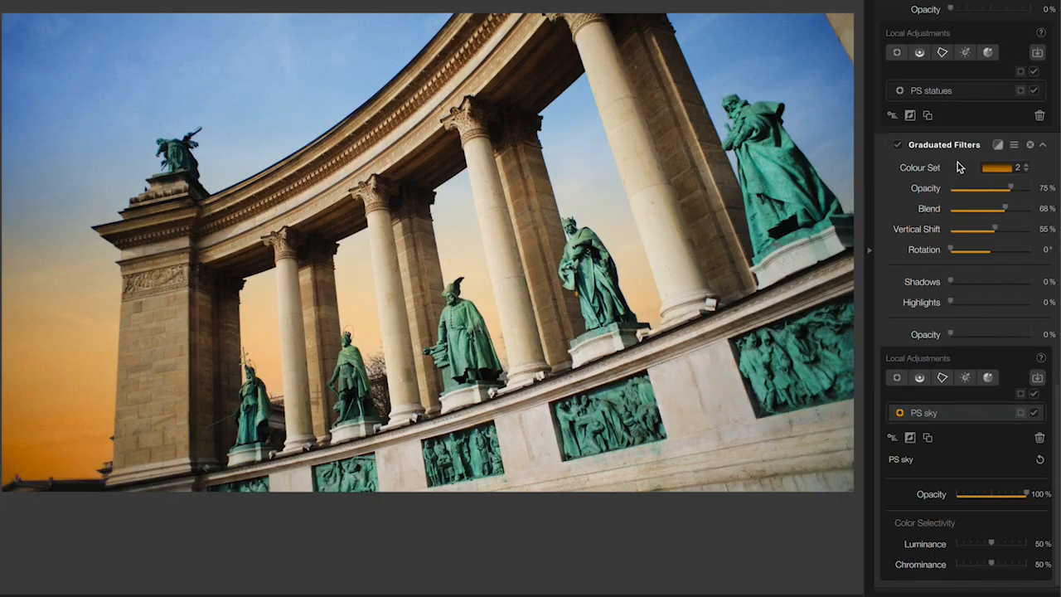
Display the Graduated Filters' black-and-white effect mask after importing the PS sky mask.
{"action": "left_click", "coordinate": [998, 145]}
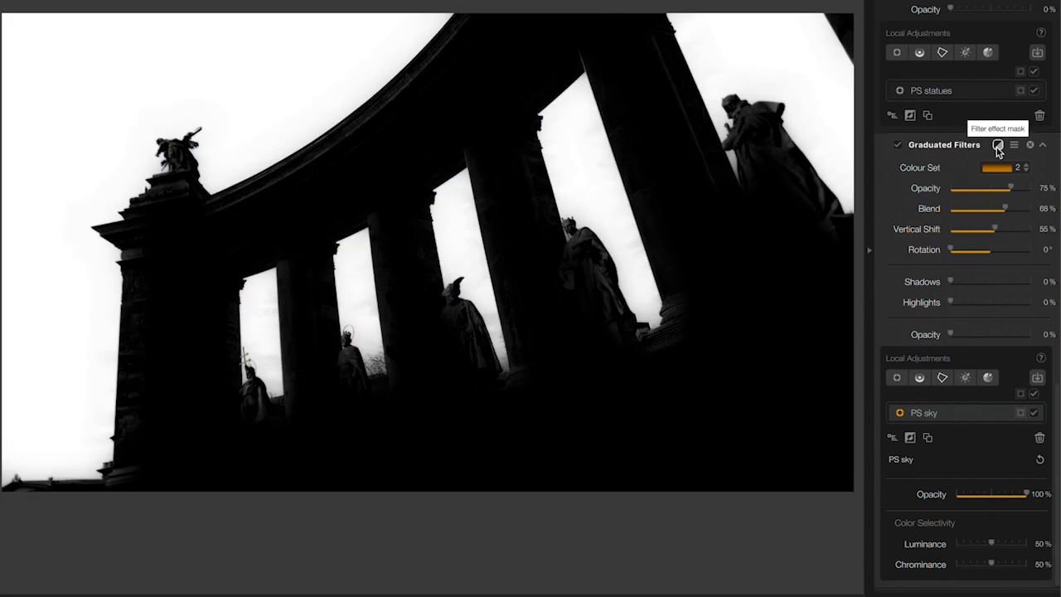
{"action": "mouse_move", "coordinate": [291, 79]}
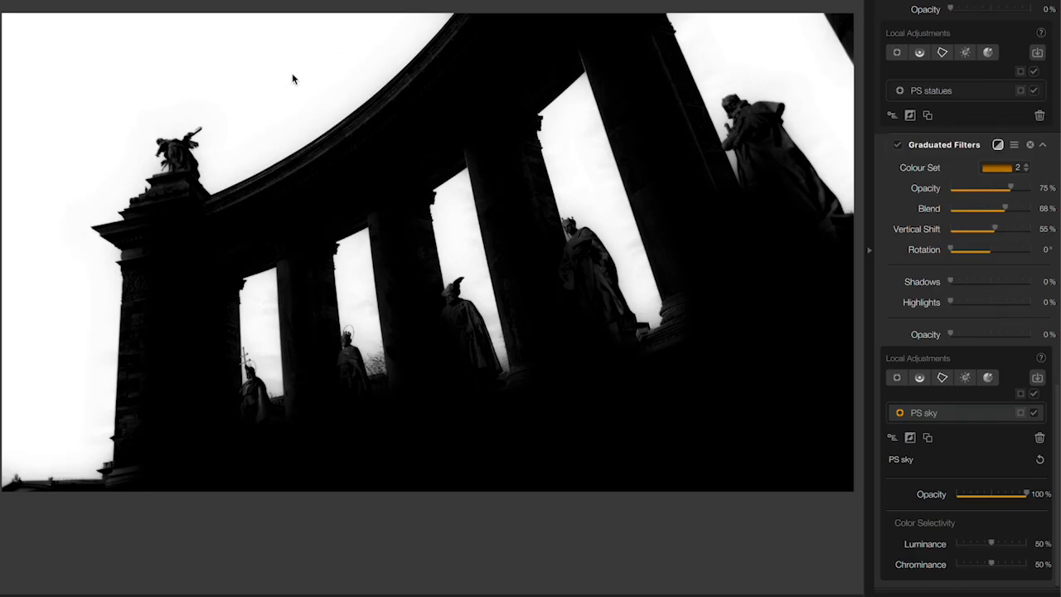
{"action": "mouse_move", "coordinate": [546, 366]}
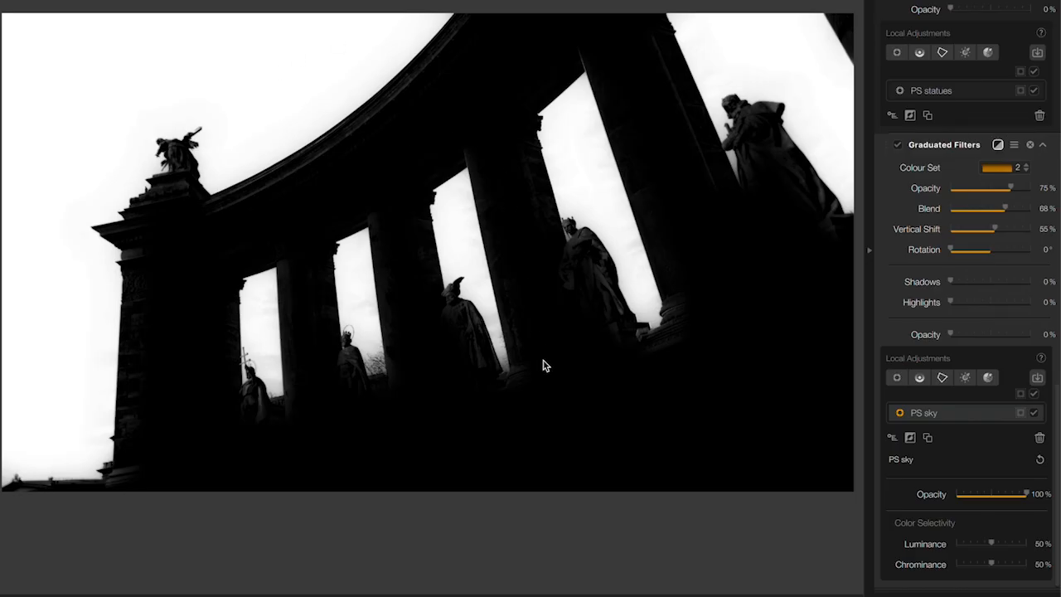
{"action": "mouse_move", "coordinate": [673, 414]}
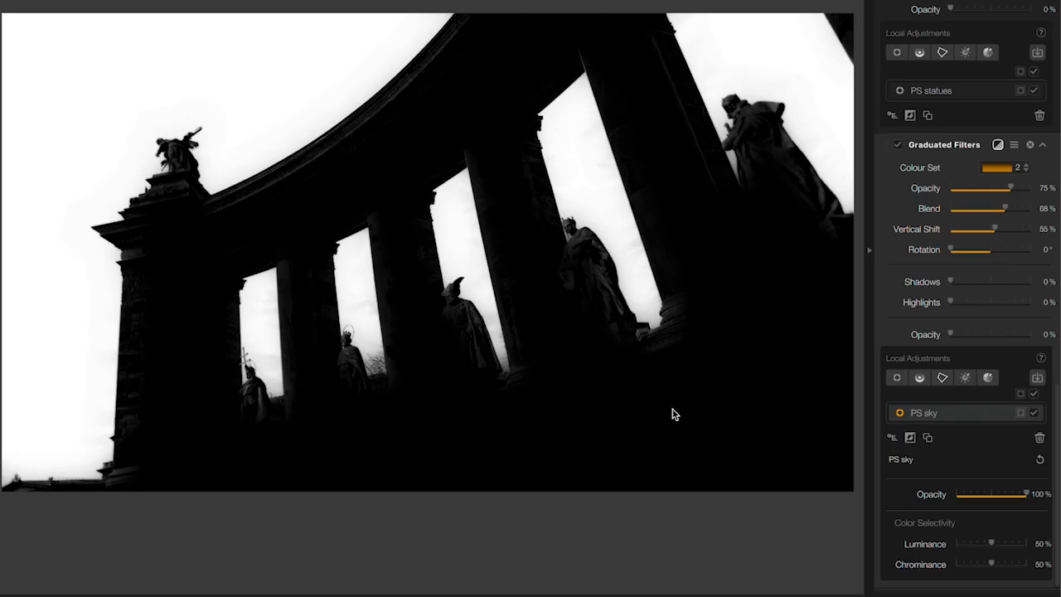
Place a control line across the lower frieze and settle its opacity around 24%.
{"action": "scroll", "scroll_direction": "up", "scroll_amount": 3}
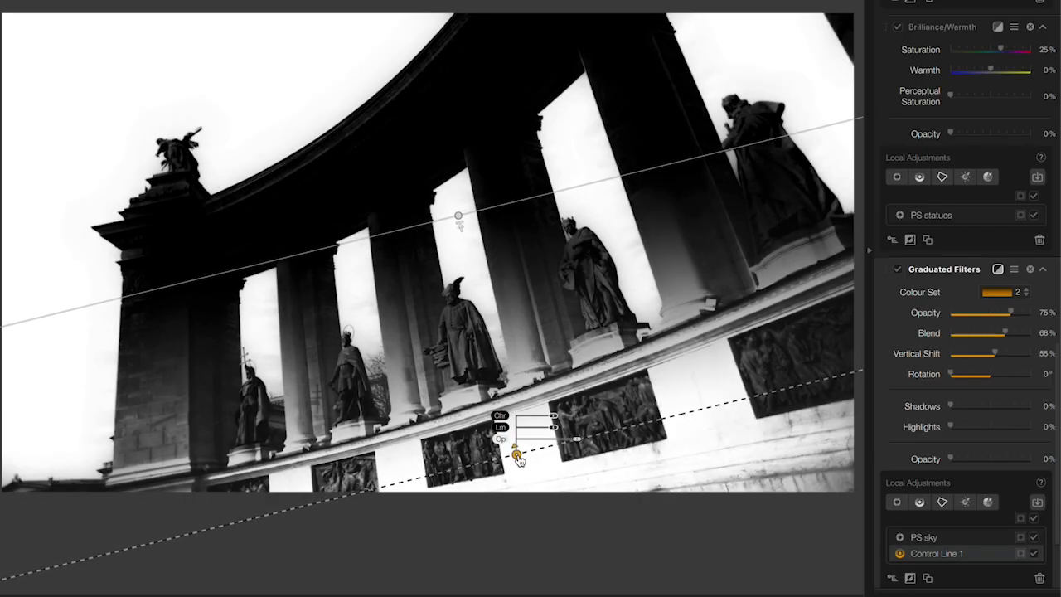
{"action": "left_click_drag", "start_coordinate": [517, 454], "coordinate": [521, 454]}
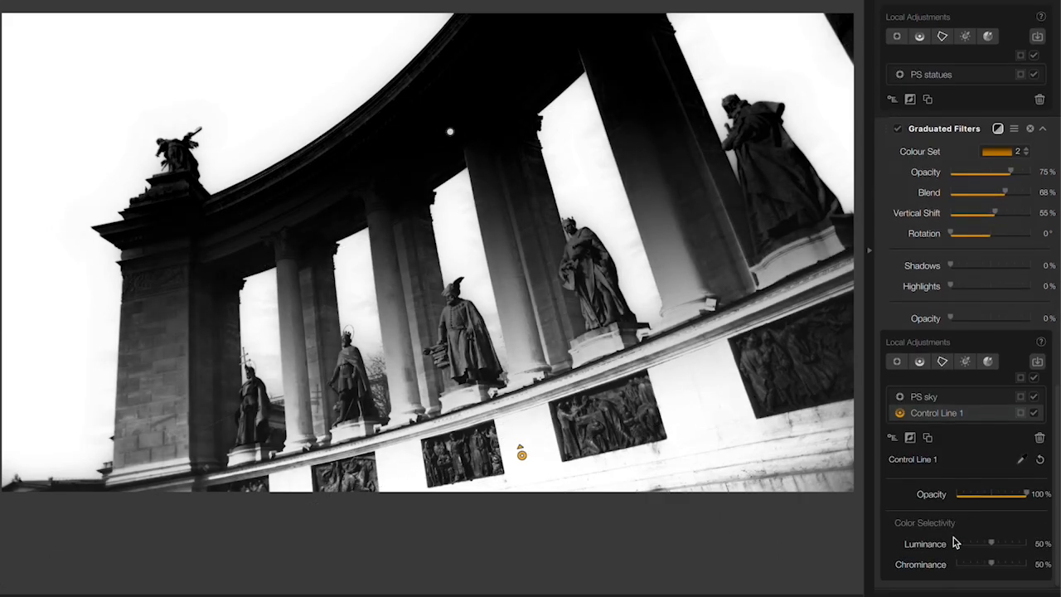
{"action": "left_click_drag", "start_coordinate": [1025, 494], "coordinate": [986, 494]}
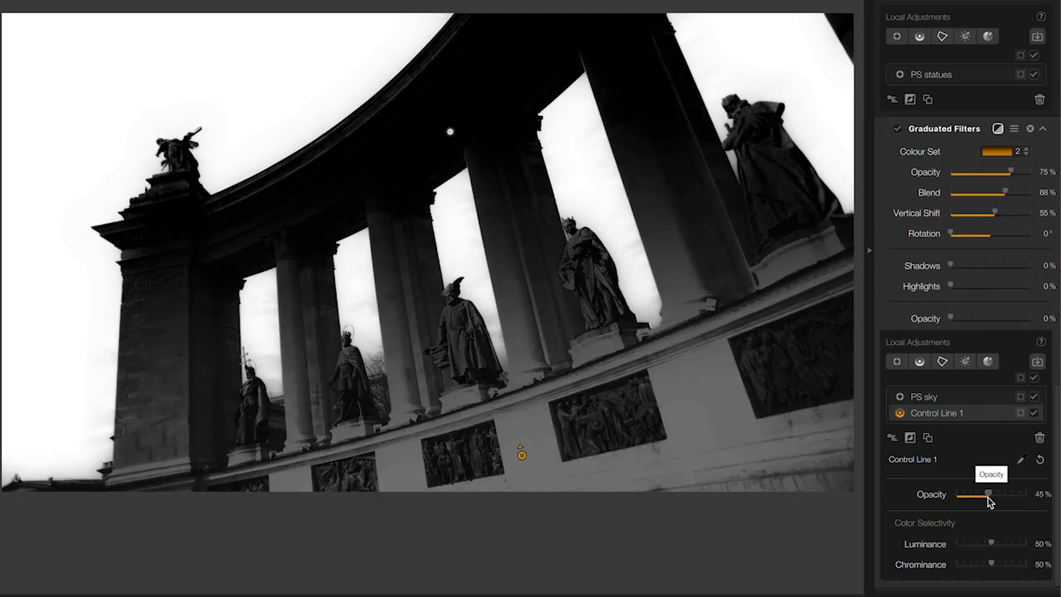
{"action": "left_click_drag", "start_coordinate": [988, 494], "coordinate": [965, 494]}
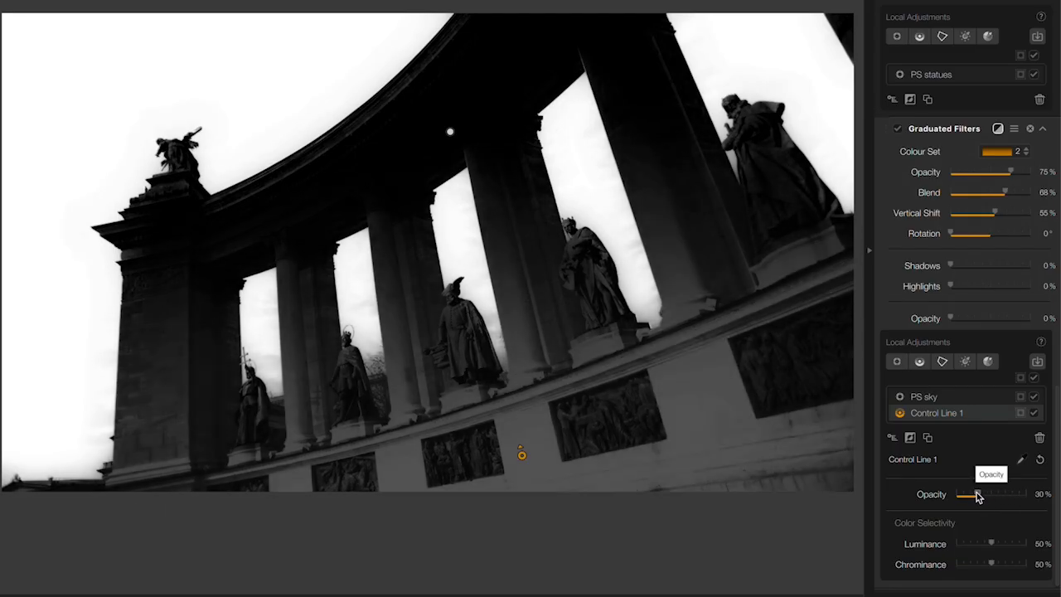
{"action": "left_click_drag", "start_coordinate": [965, 494], "coordinate": [980, 494]}
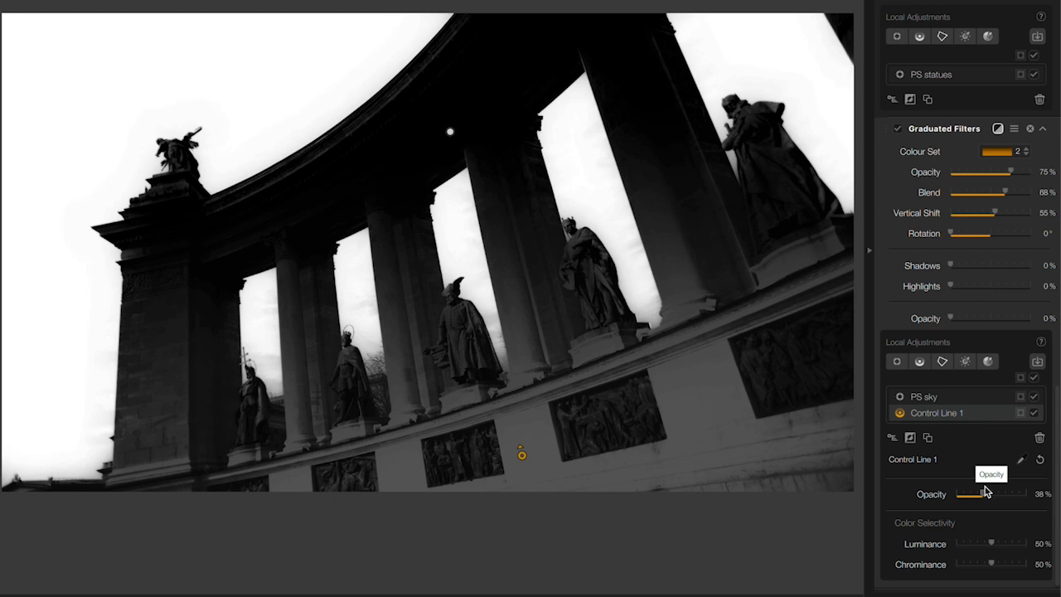
{"action": "left_click_drag", "start_coordinate": [965, 494], "coordinate": [986, 494]}
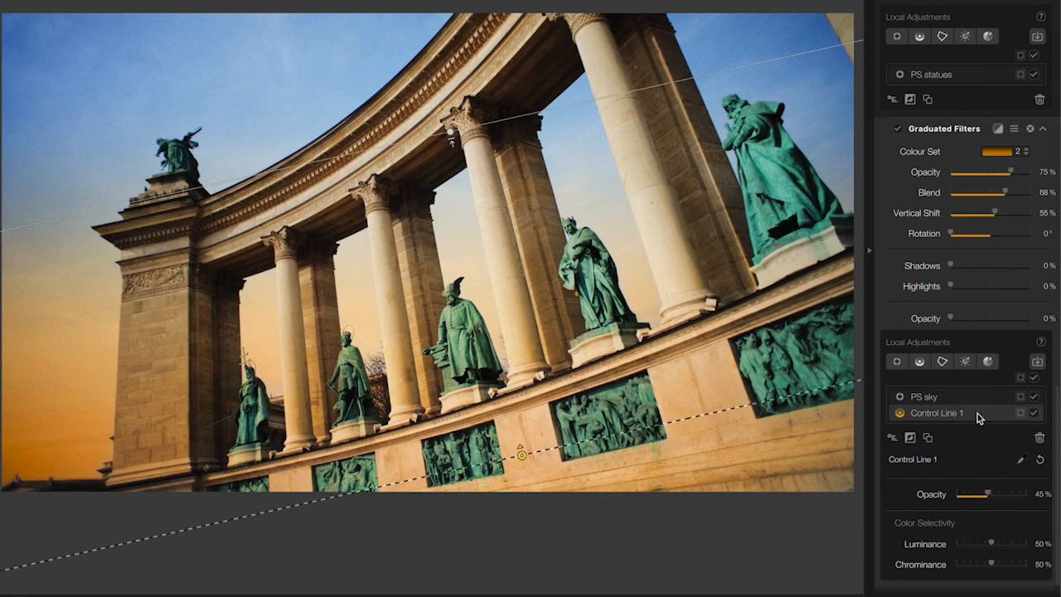
{"action": "left_click_drag", "start_coordinate": [987, 494], "coordinate": [978, 494]}
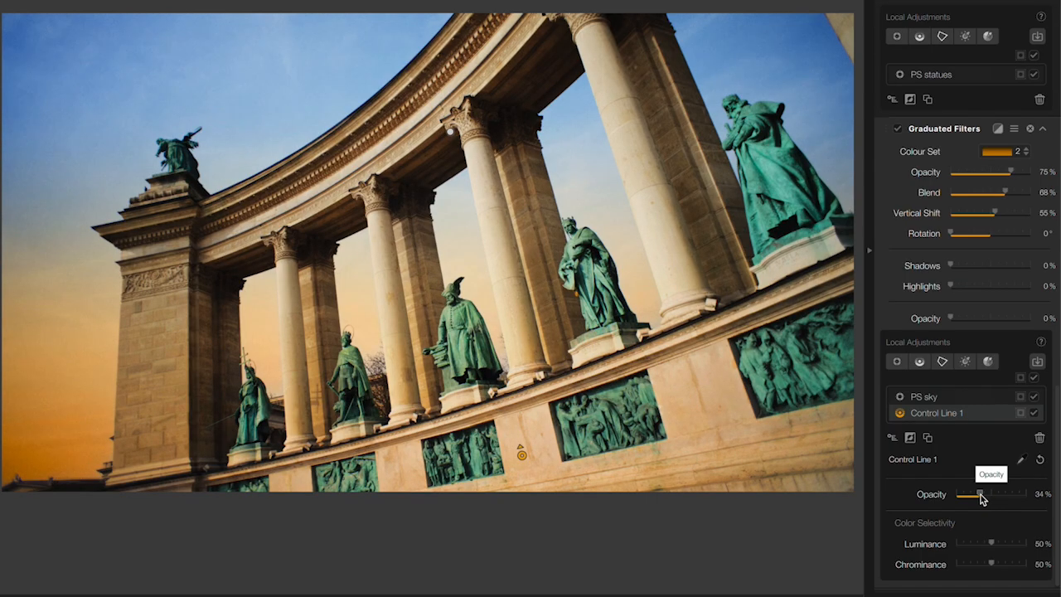
{"action": "left_click_drag", "start_coordinate": [976, 494], "coordinate": [968, 493]}
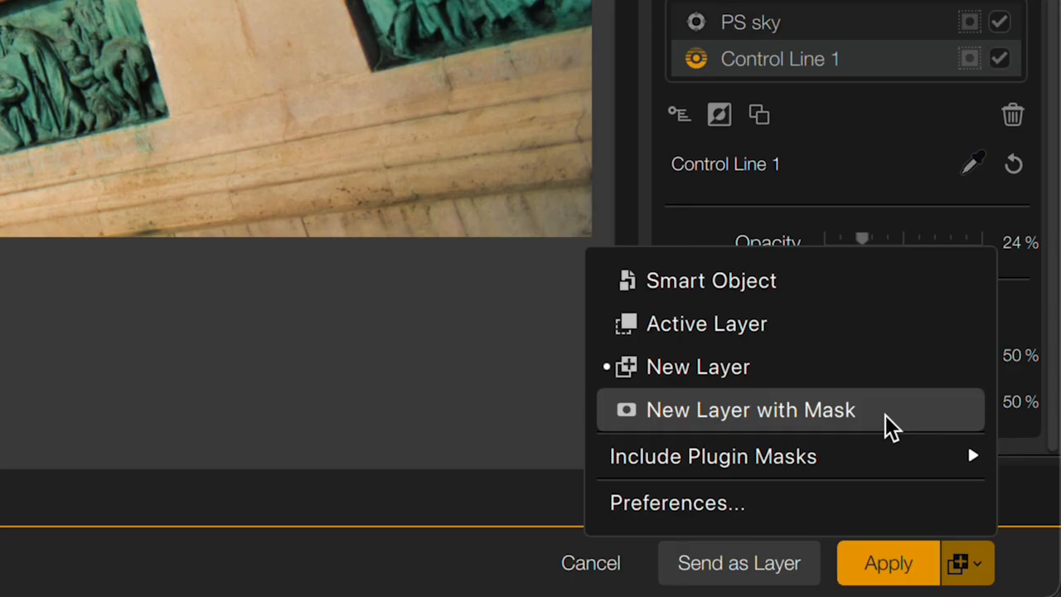
Set the Apply mode to New Layer with Mask for returning to Photoshop.
{"action": "left_click", "coordinate": [749, 409]}
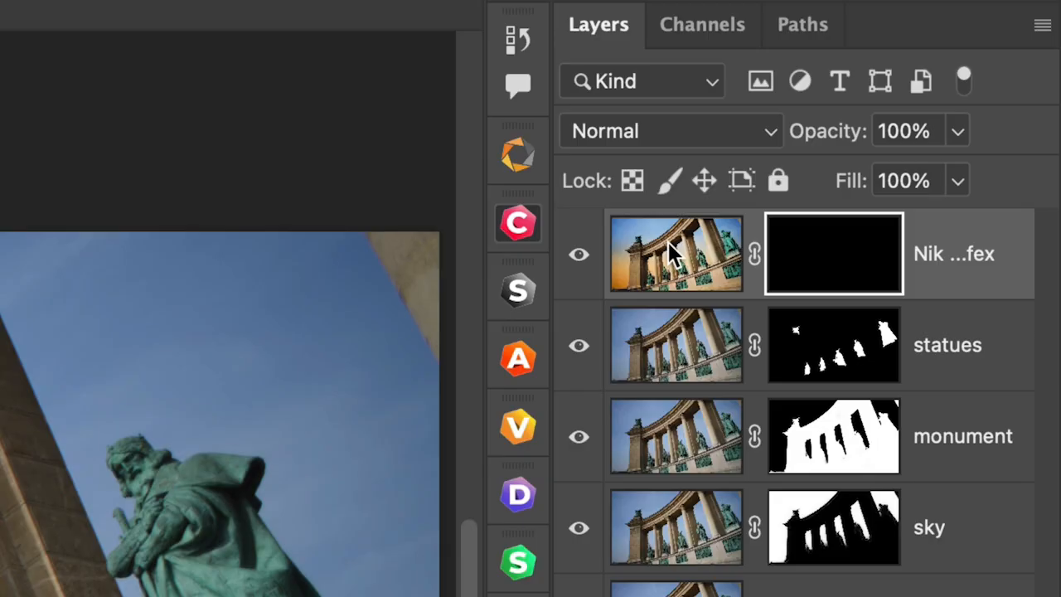
{"action": "mouse_move", "coordinate": [832, 265]}
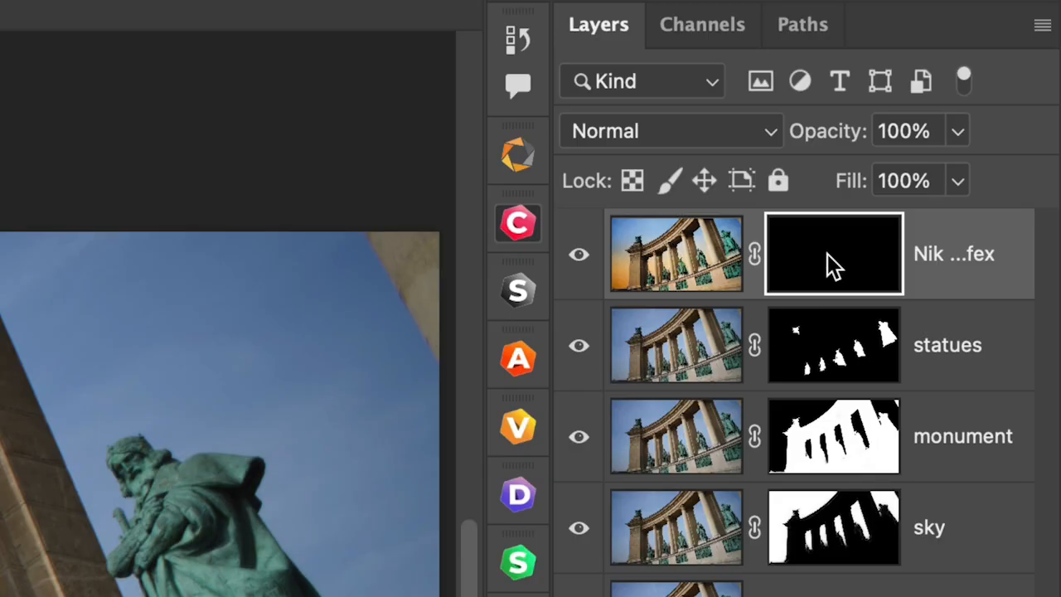